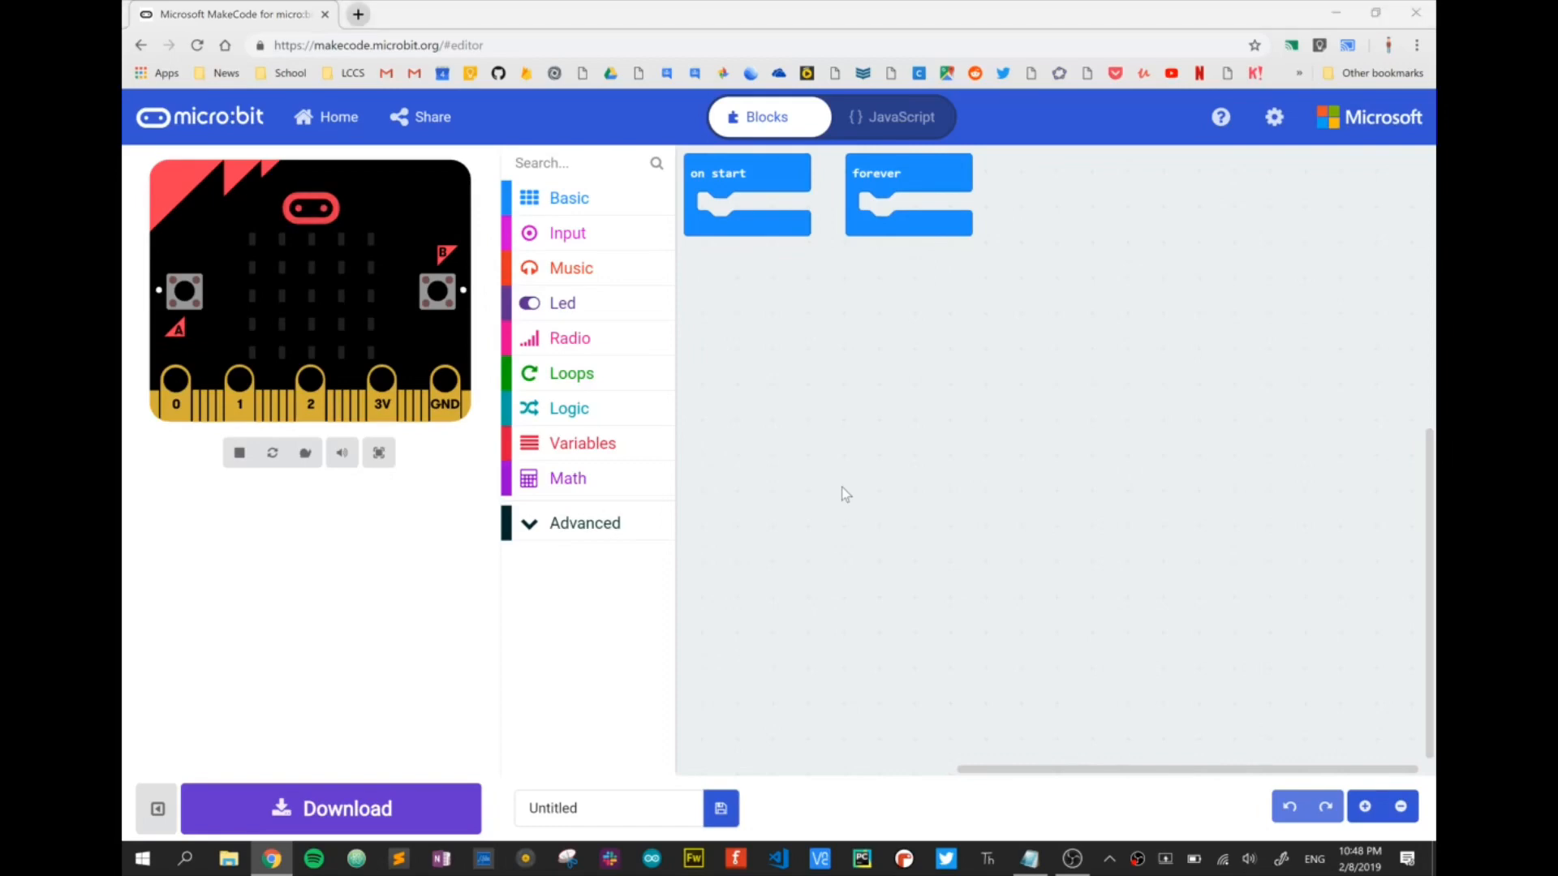
Step: Launch Command Prompt by searching the Start menu for cmd
{"action": "left_click", "coordinate": [229, 859]}
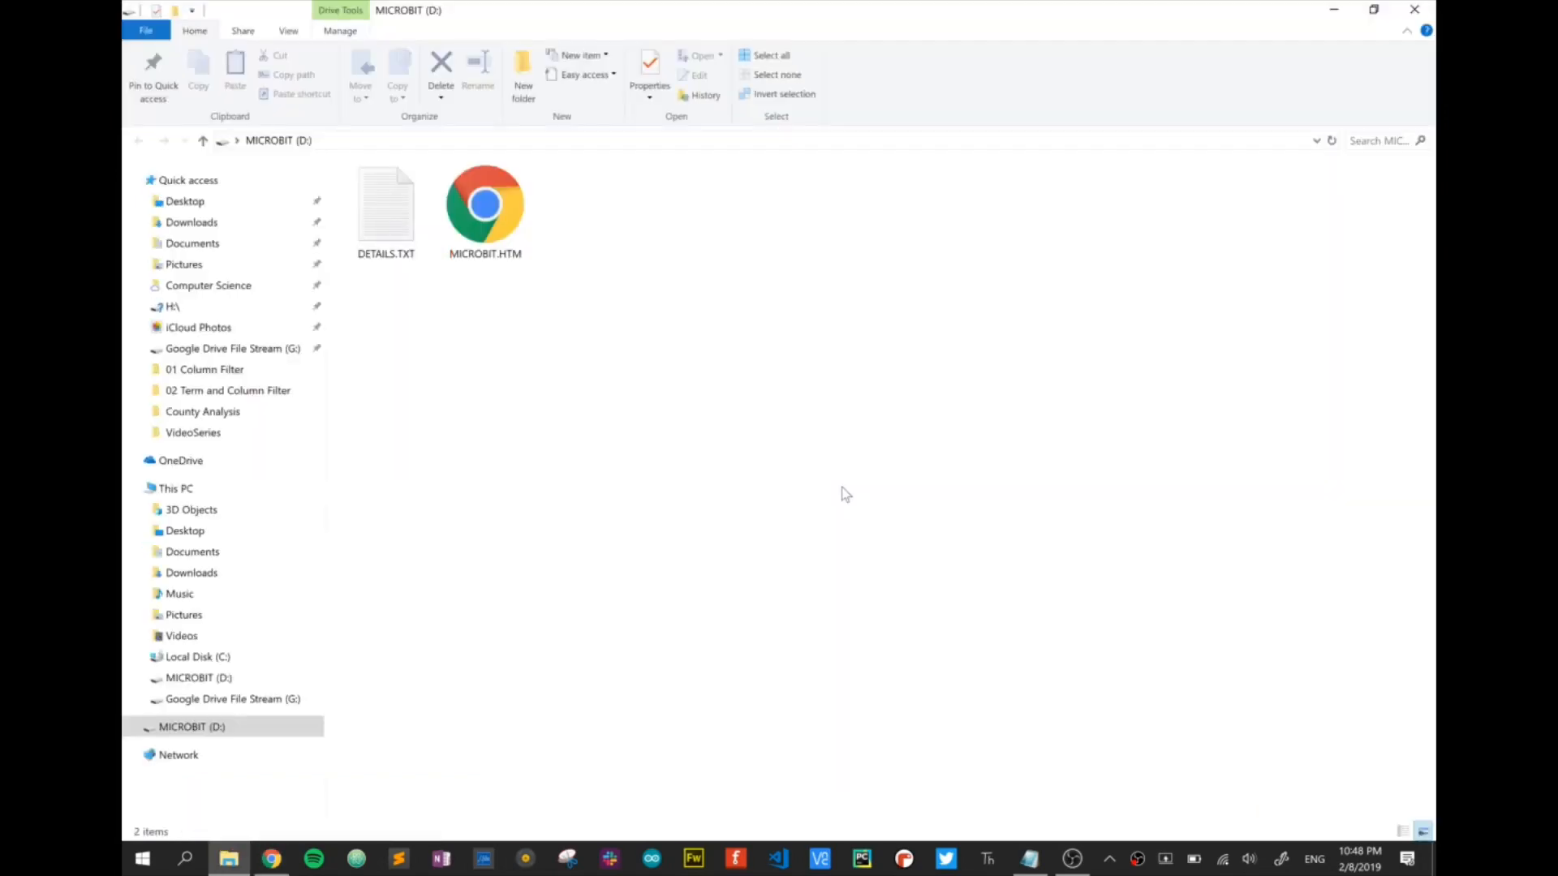
{"action": "mouse_move", "coordinate": [1407, 30]}
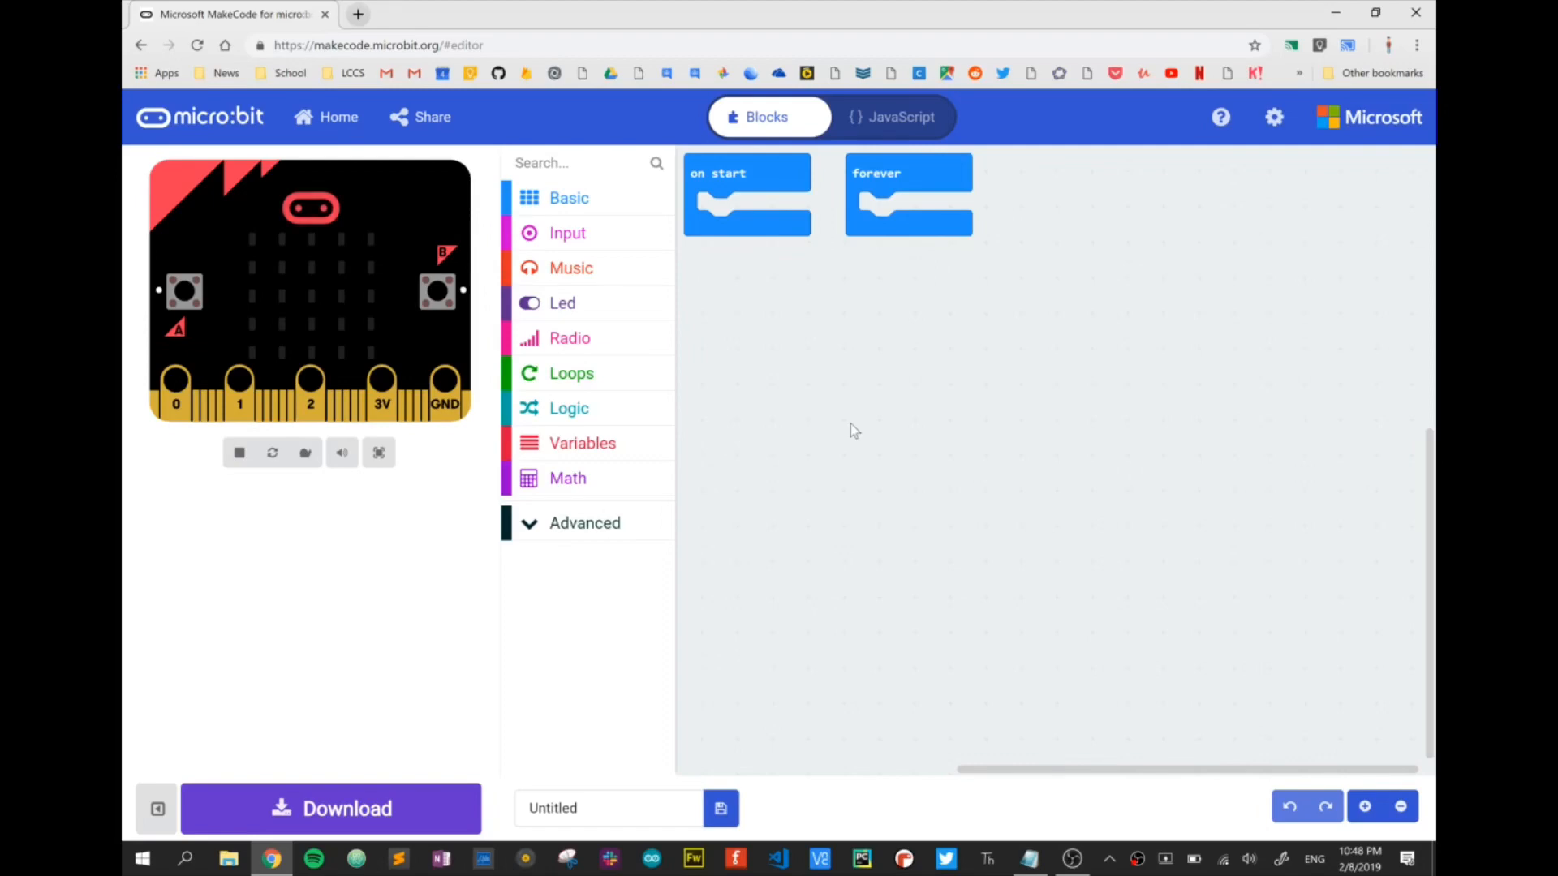
{"action": "mouse_move", "coordinate": [702, 446]}
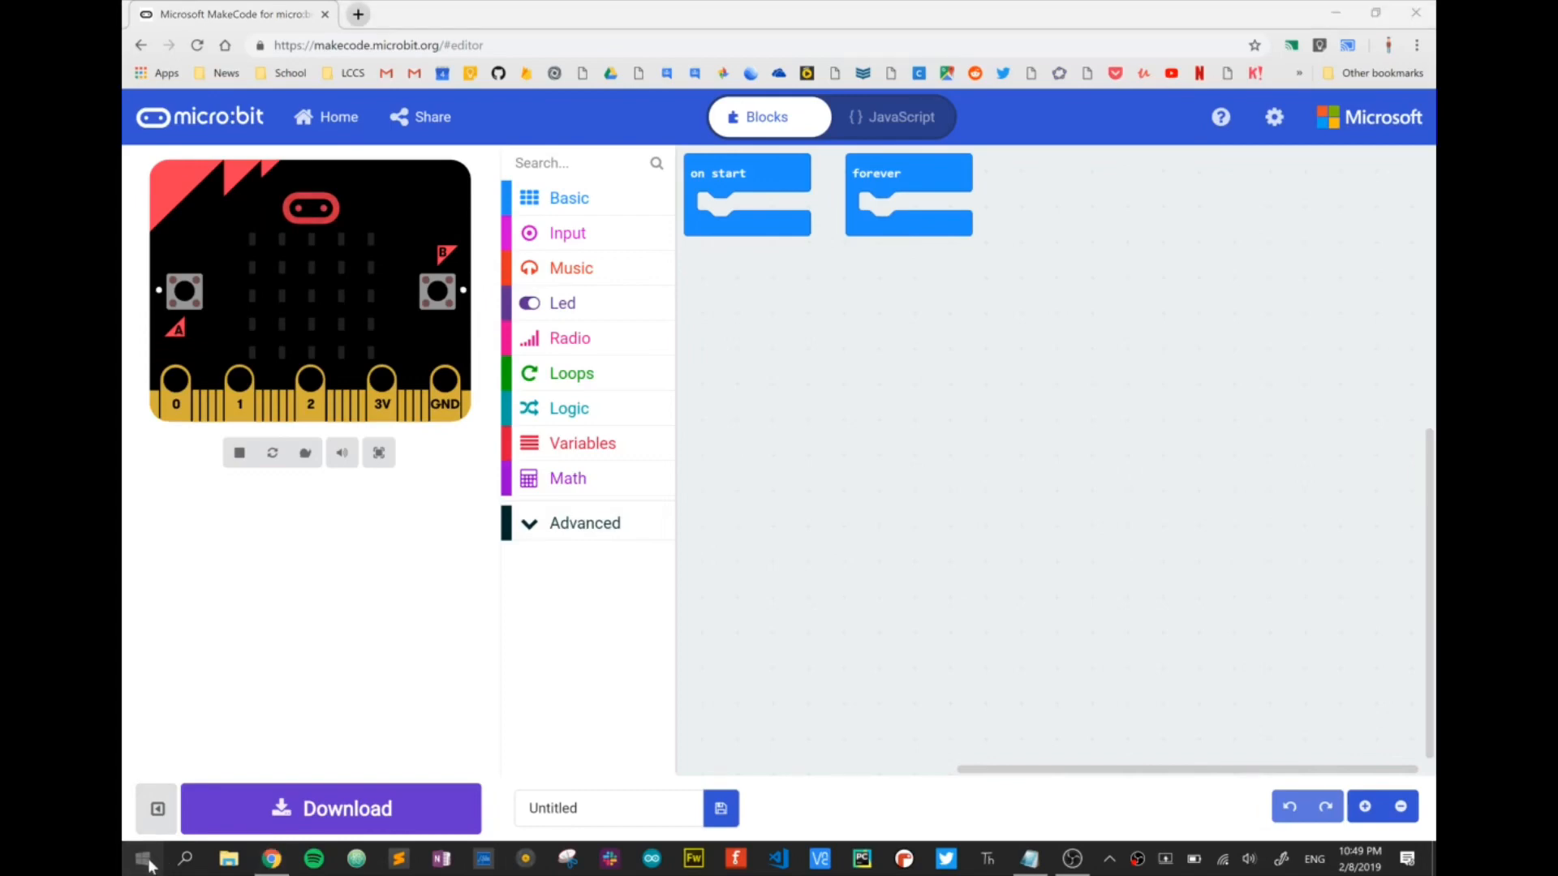
{"action": "left_click", "coordinate": [146, 859]}
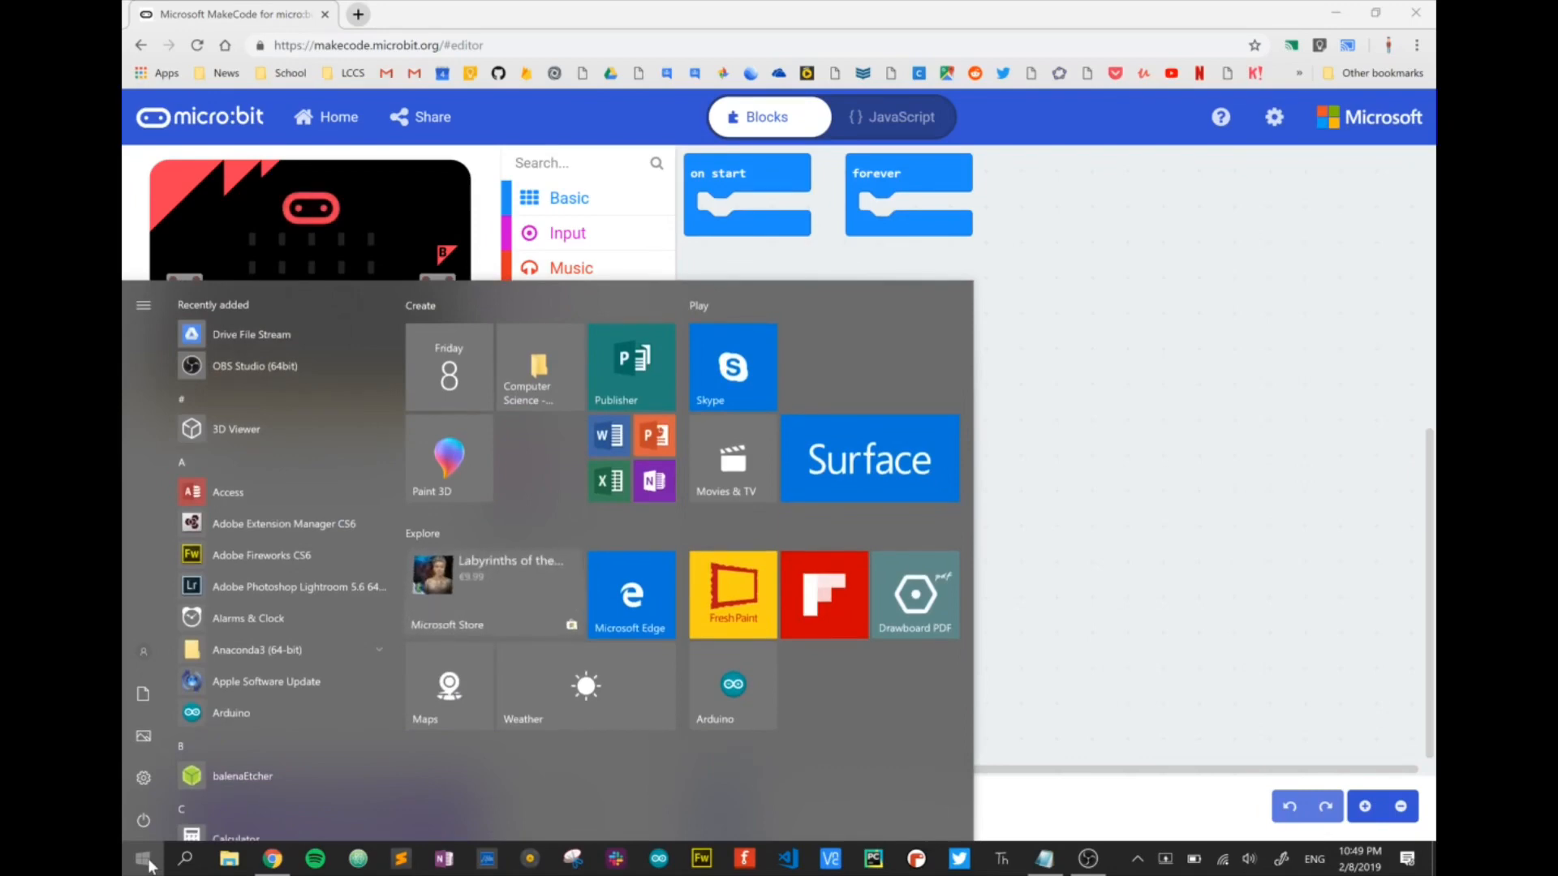
{"action": "type", "text": "cmd"}
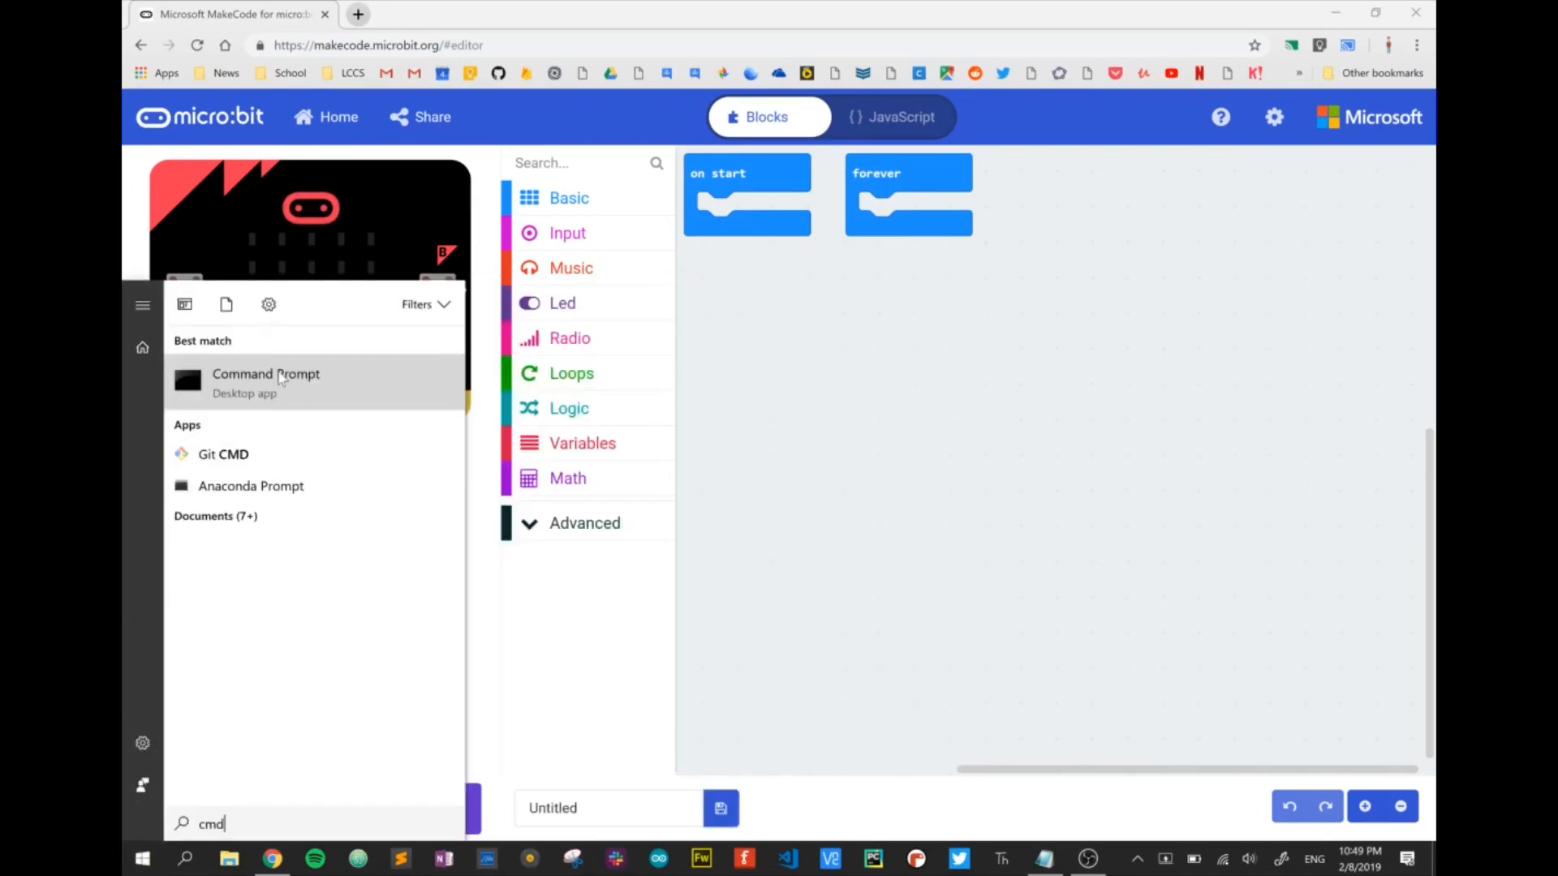
{"action": "left_click", "coordinate": [265, 382]}
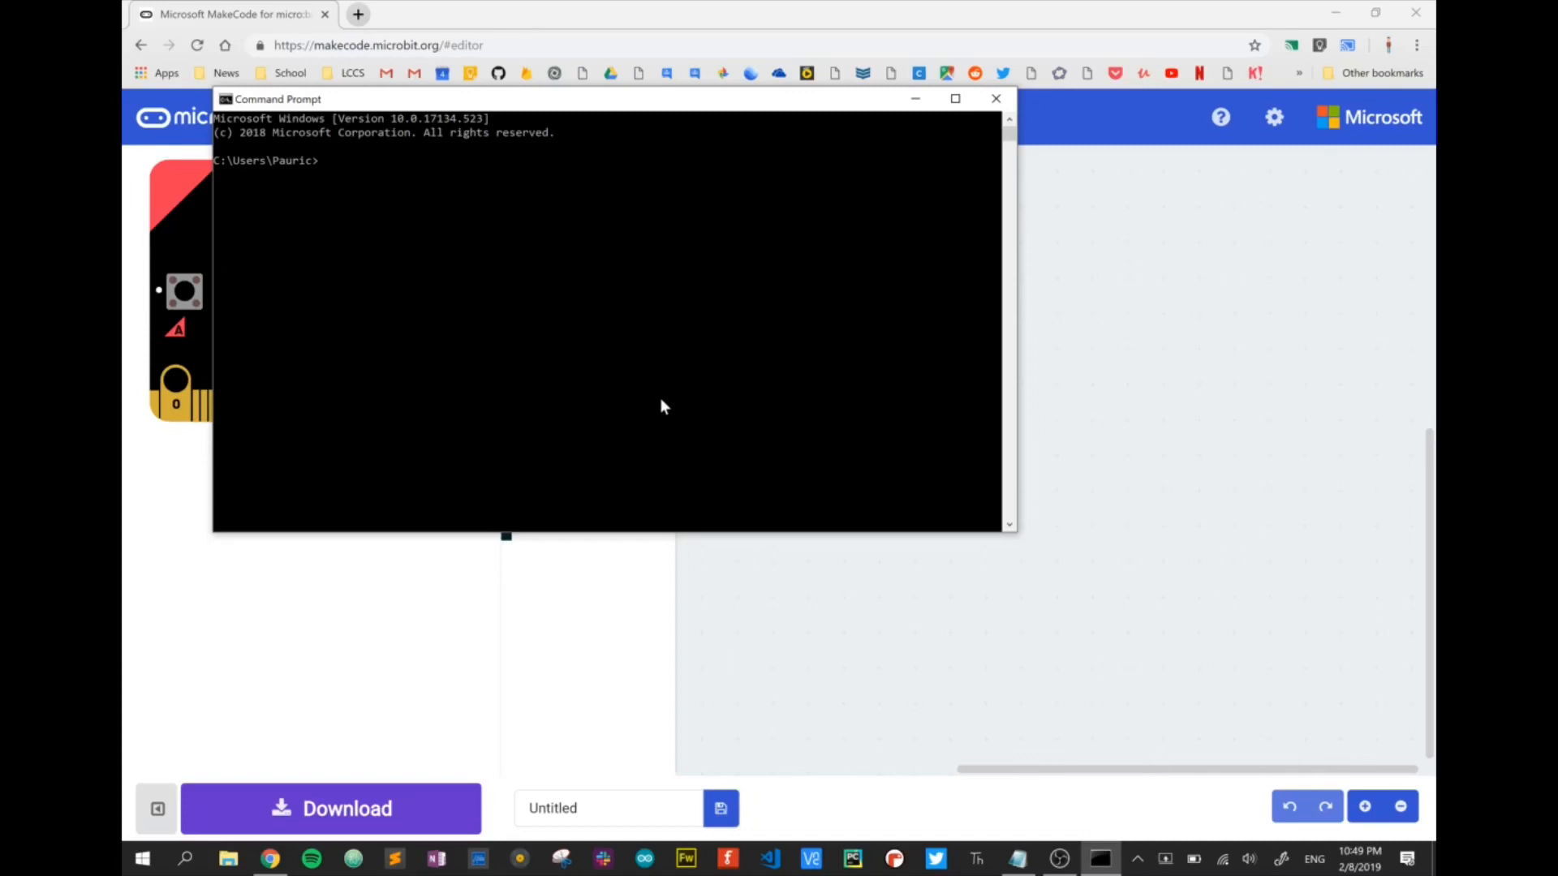
Step: Run chgport, which lists COM15 mapped to \Device\thcdcacm0
{"action": "type", "text": "ch"}
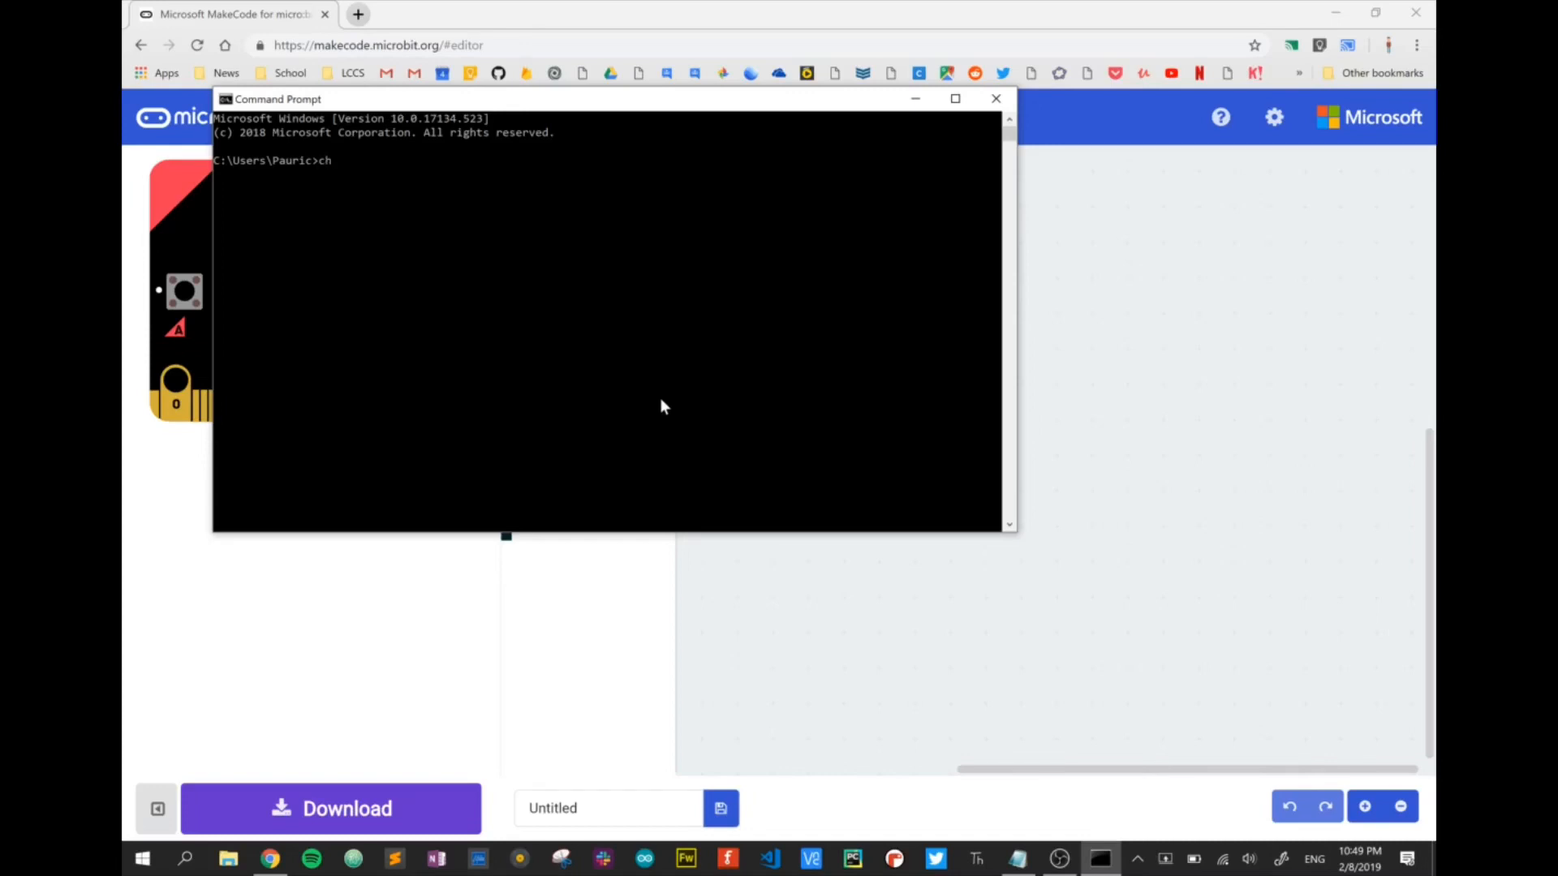
{"action": "type", "text": "gport"}
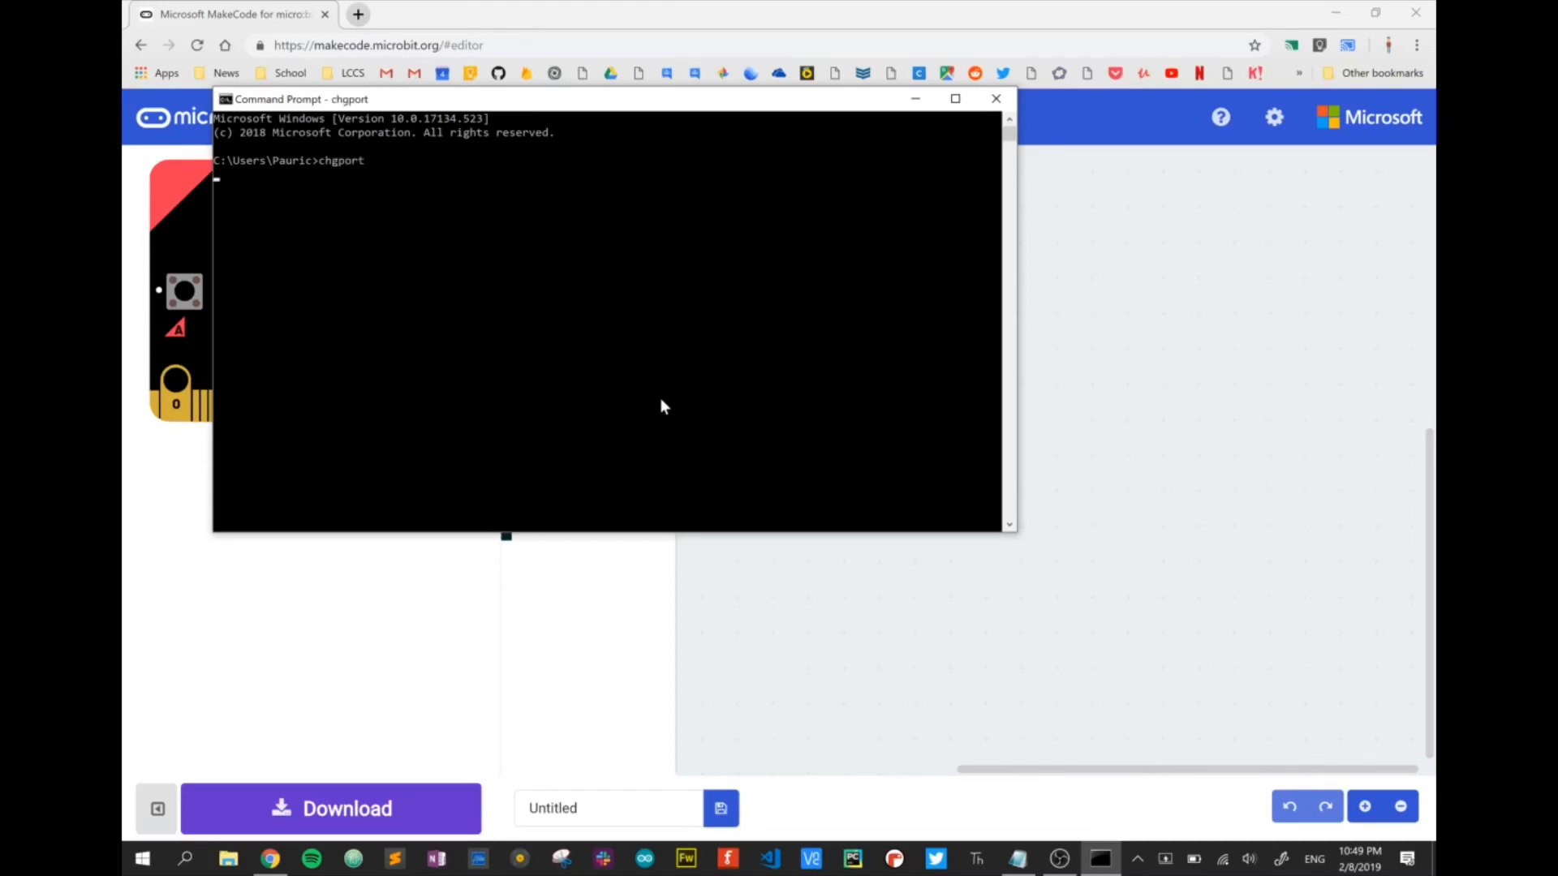
{"action": "key", "text": "Return"}
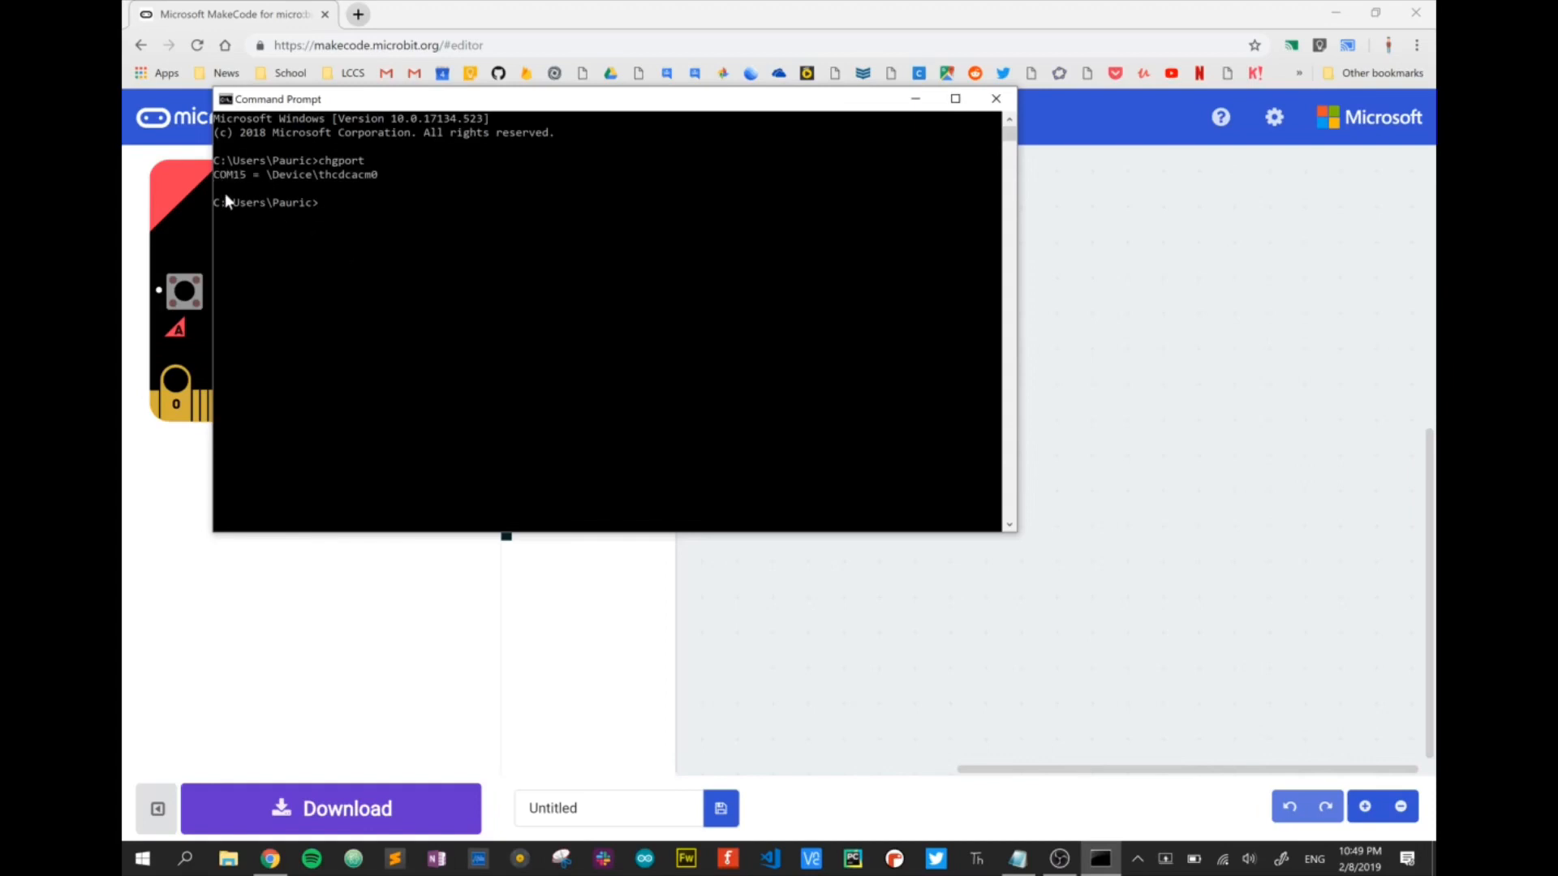
{"action": "mouse_move", "coordinate": [359, 315]}
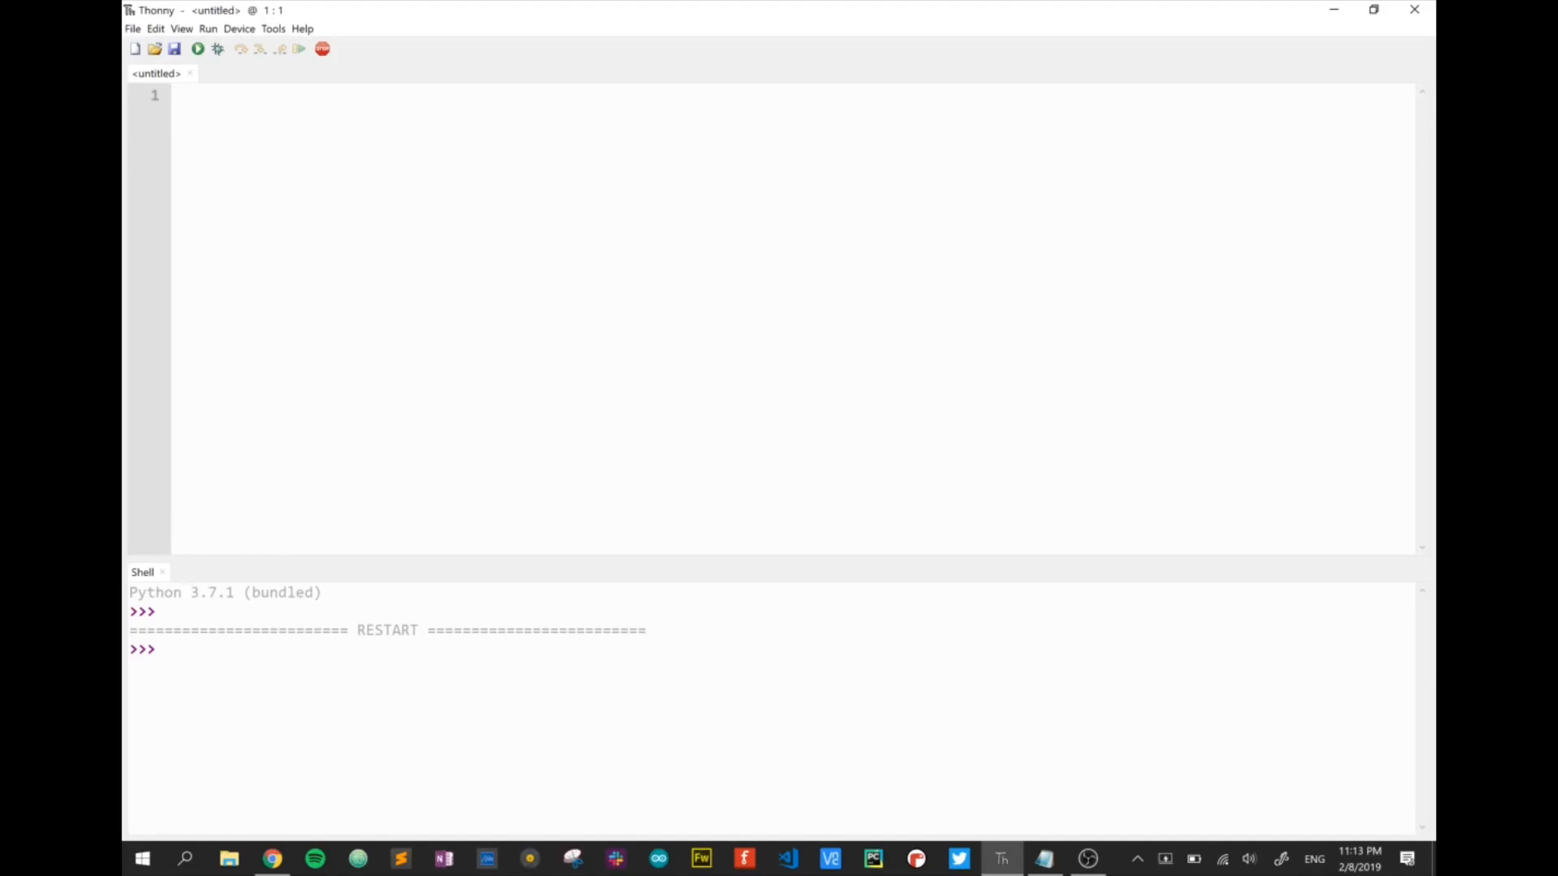
Step: Scroll python.org's Windows releases to the Python 3.6.8 x86 executable installer, then return to Thonny
{"action": "left_click", "coordinate": [271, 858]}
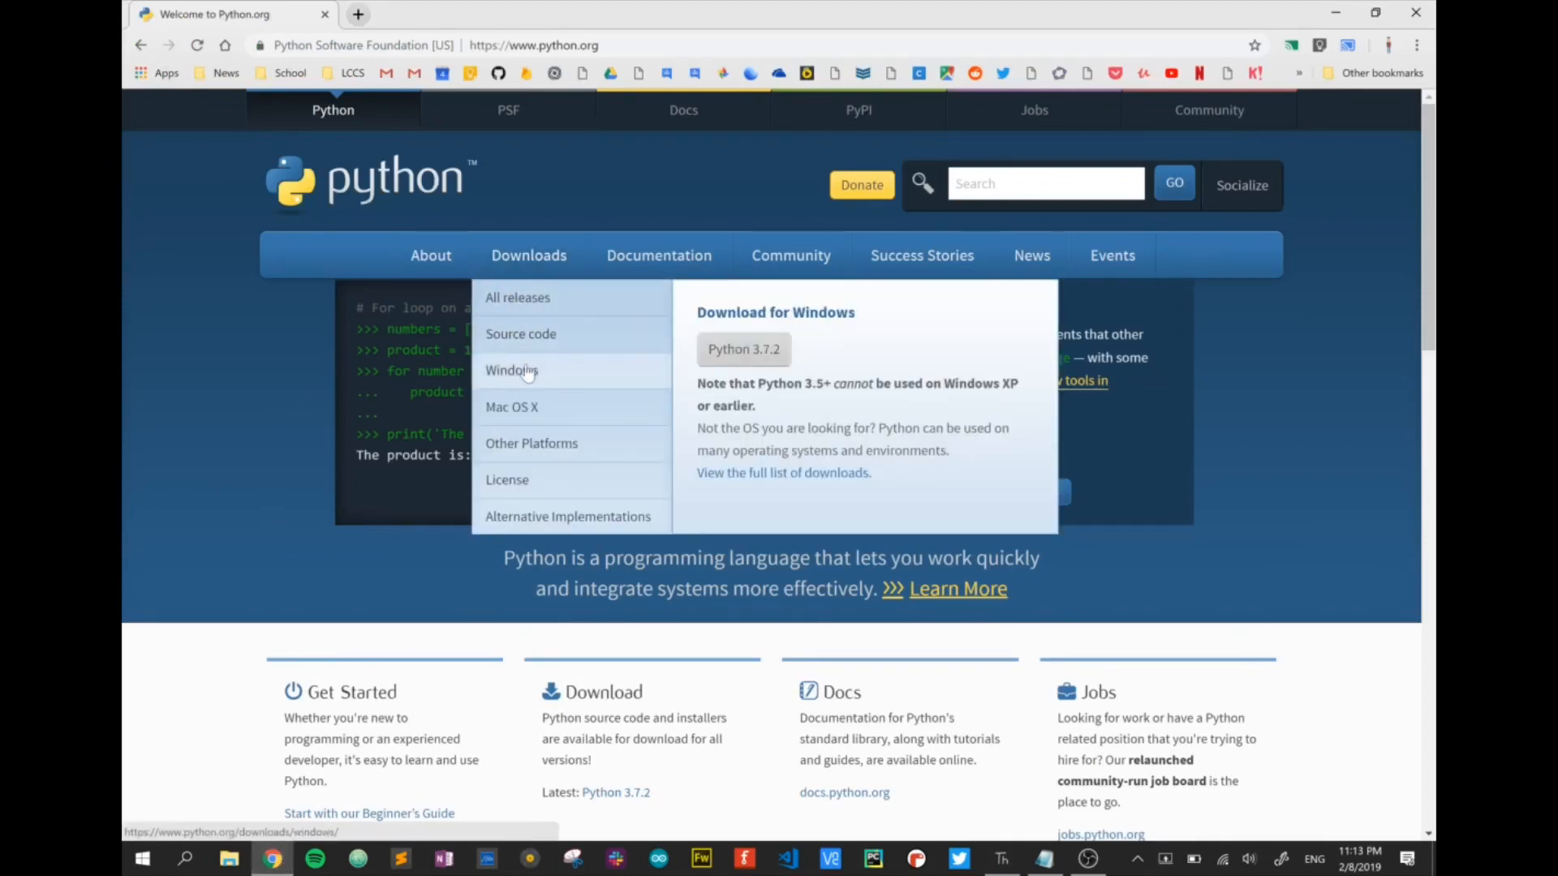
{"action": "left_click", "coordinate": [512, 370]}
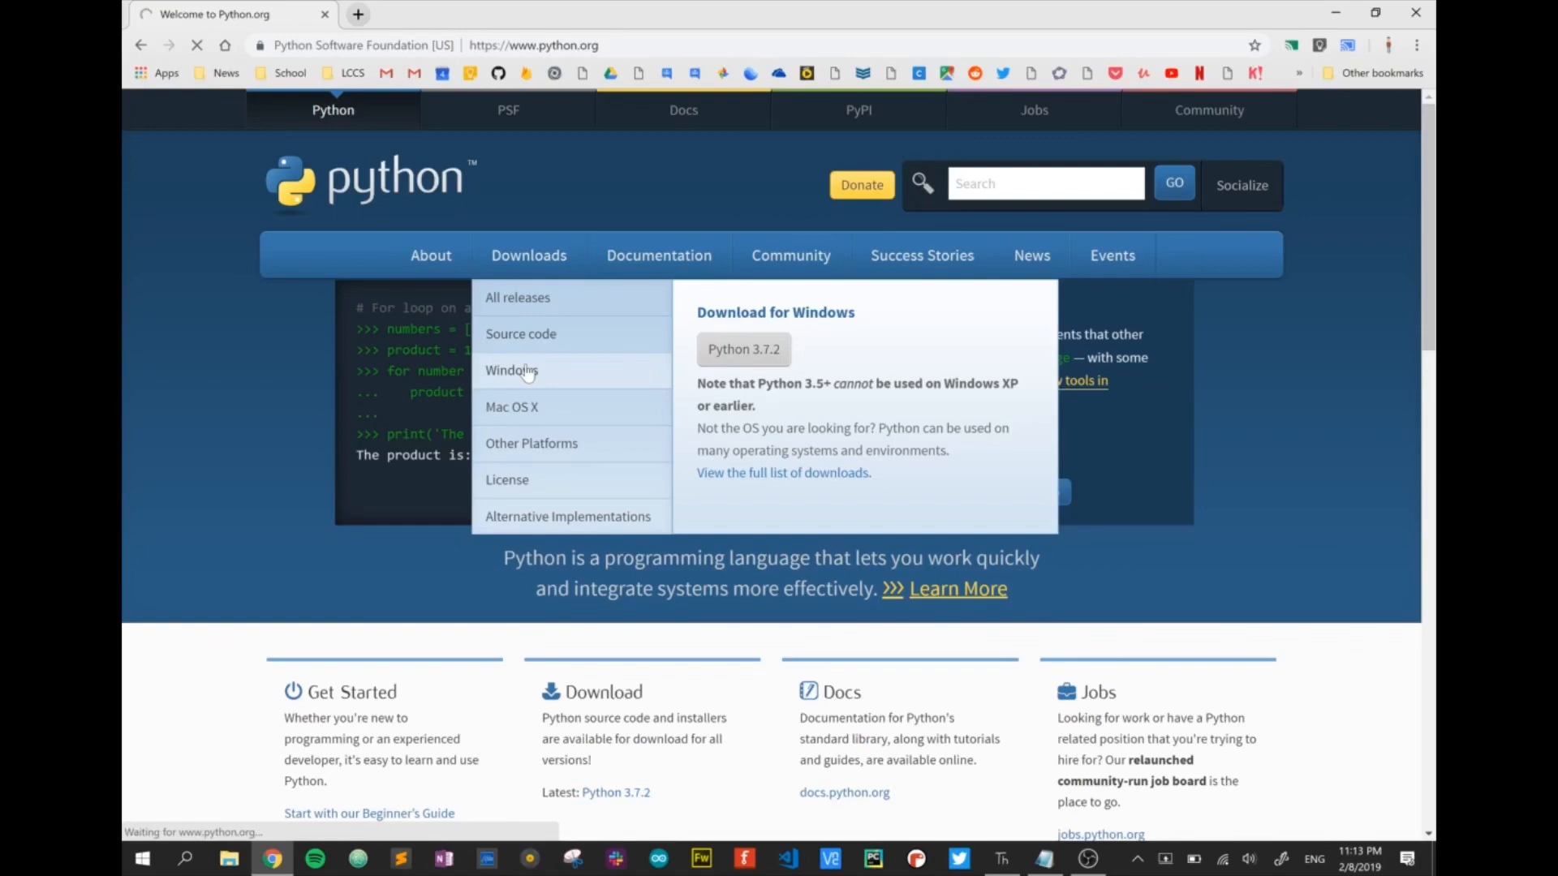
{"action": "left_click", "coordinate": [510, 370]}
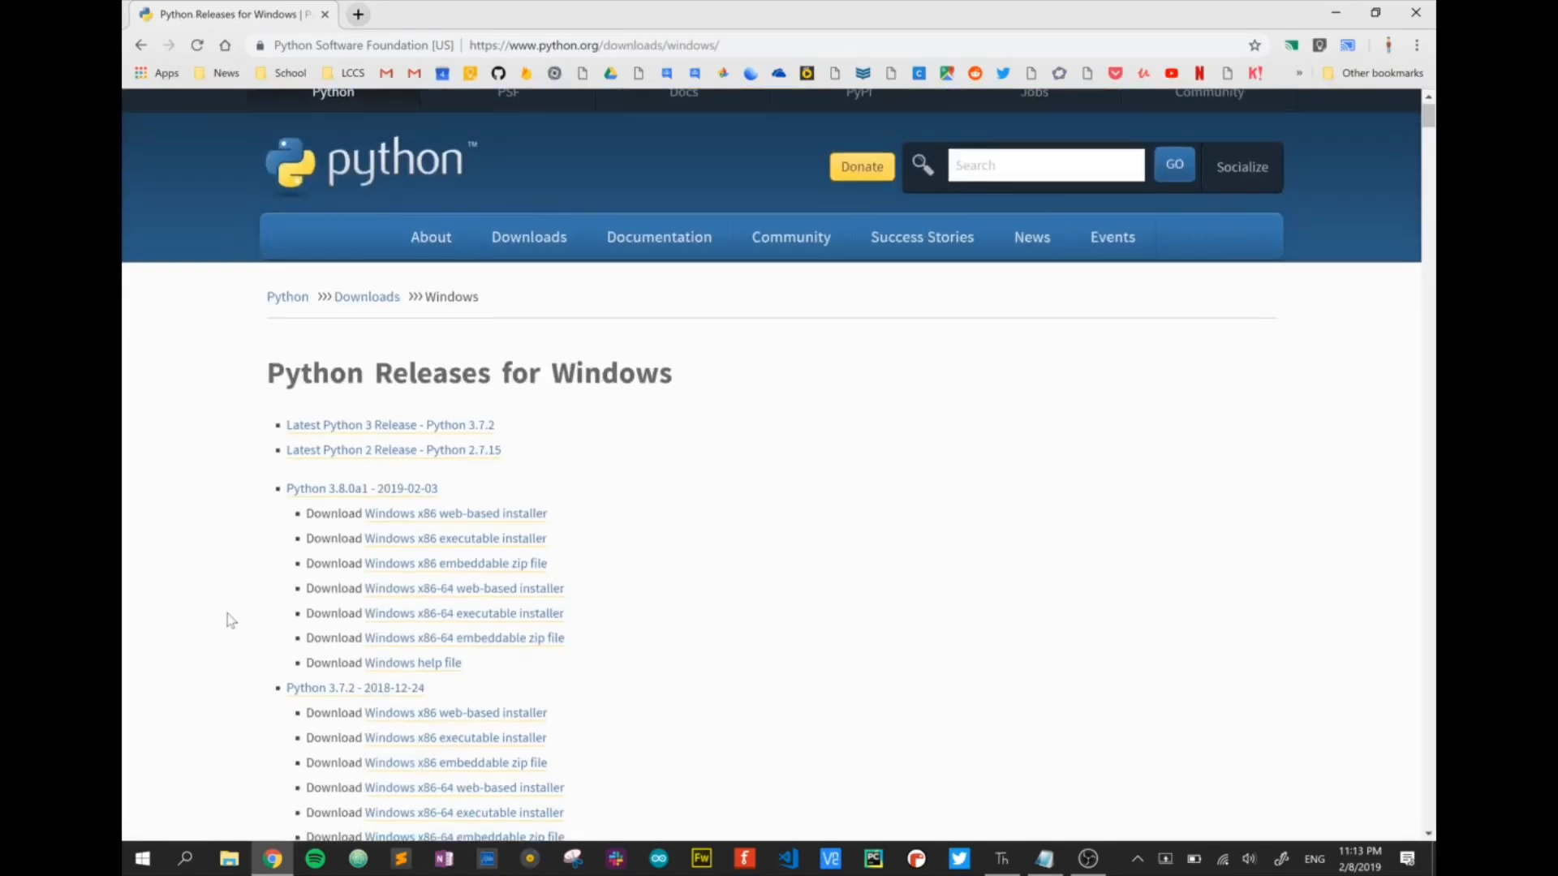
{"action": "scroll", "scroll_direction": "down", "scroll_amount": 3}
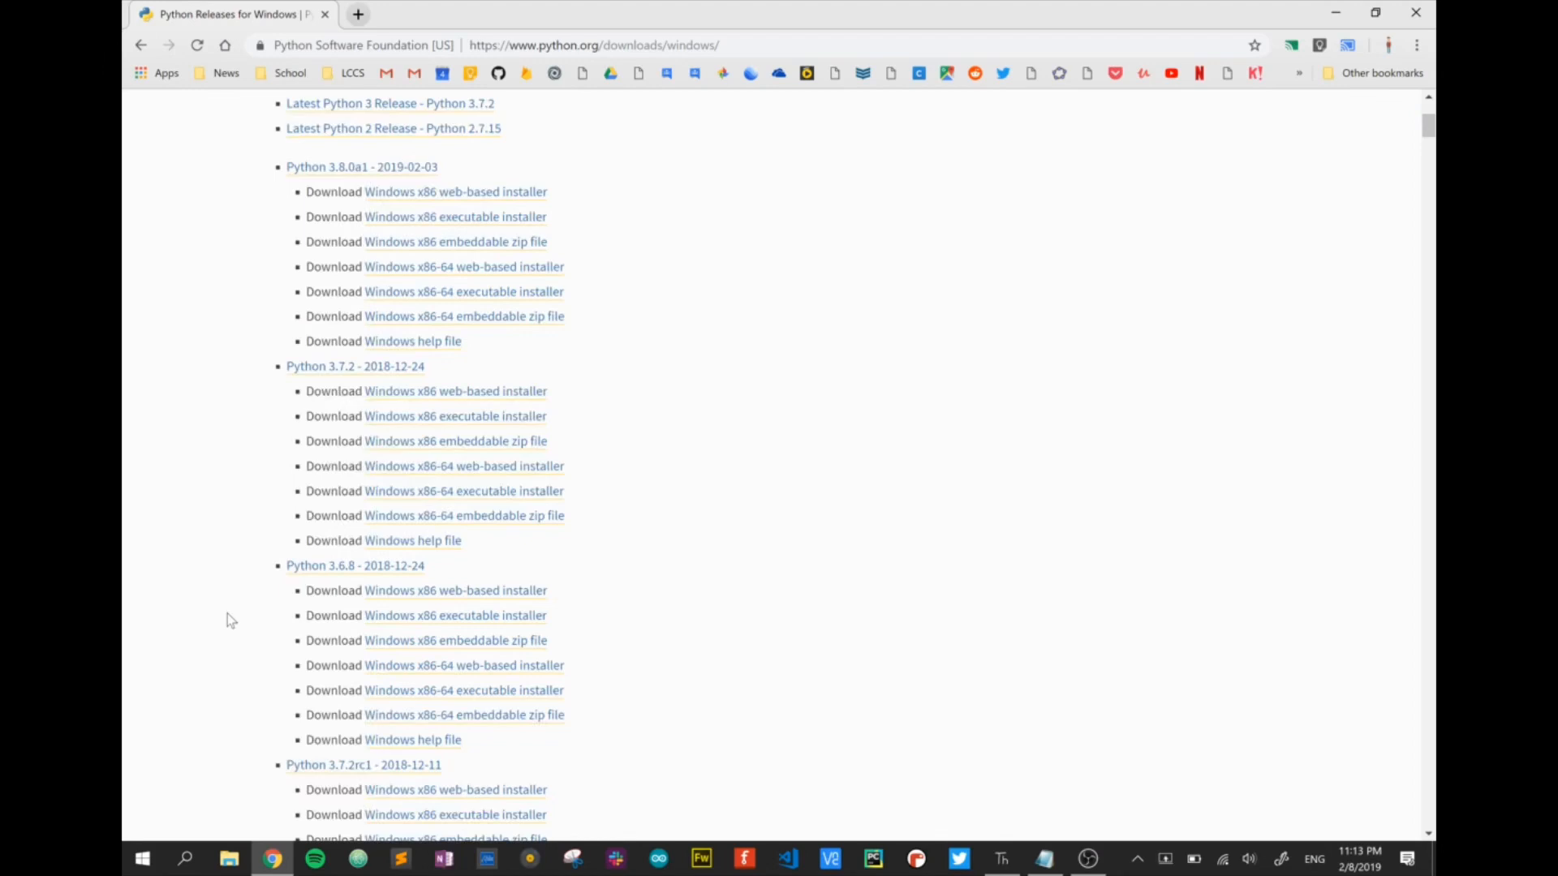
{"action": "scroll", "scroll_direction": "down", "scroll_amount": 3}
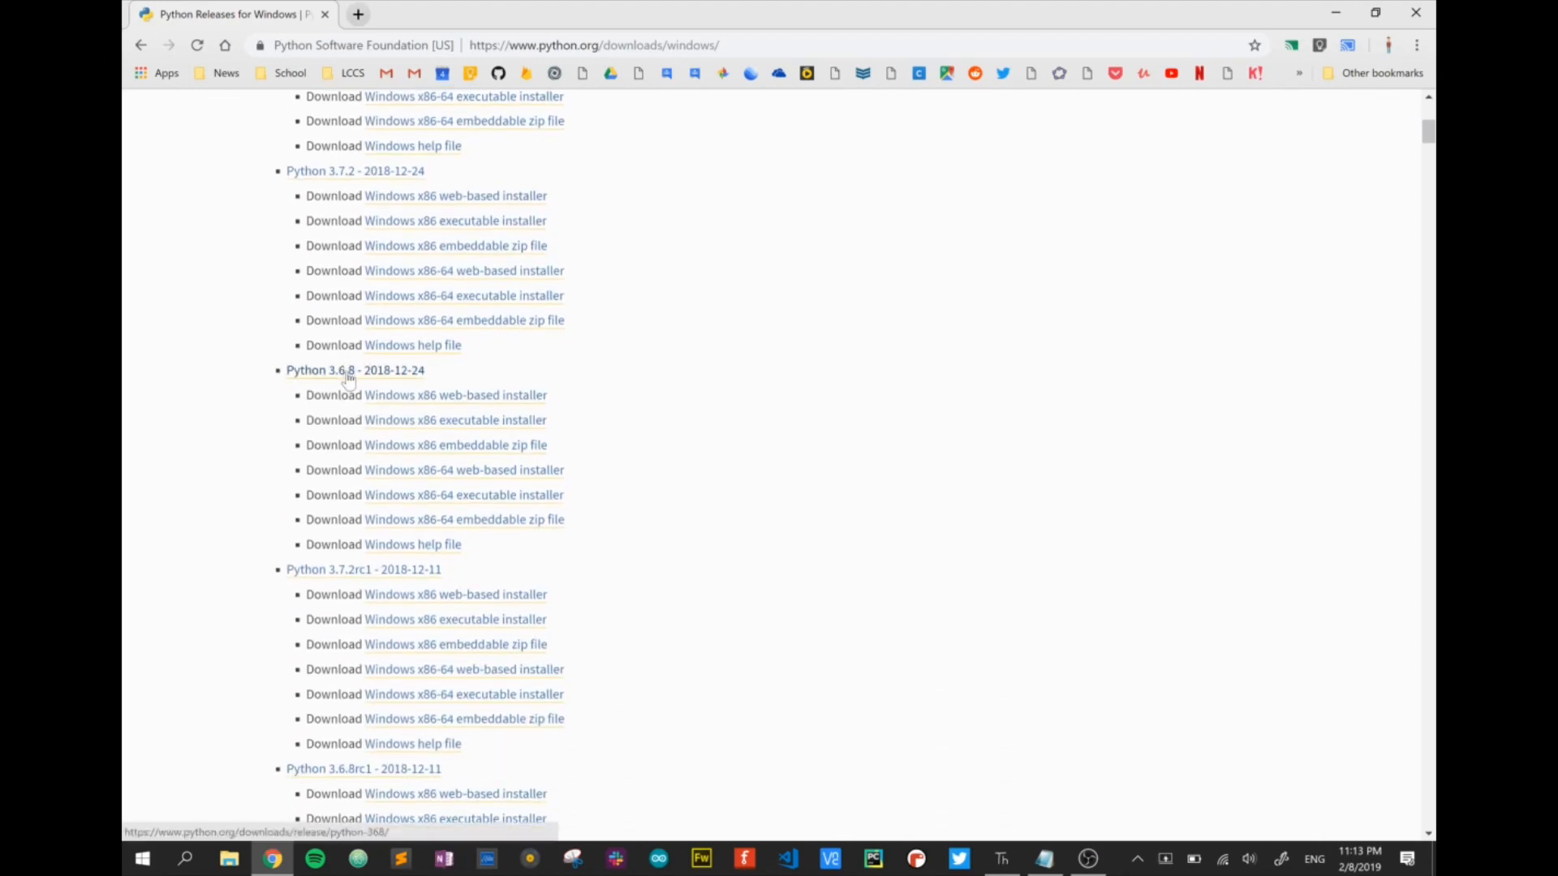
{"action": "mouse_move", "coordinate": [454, 419]}
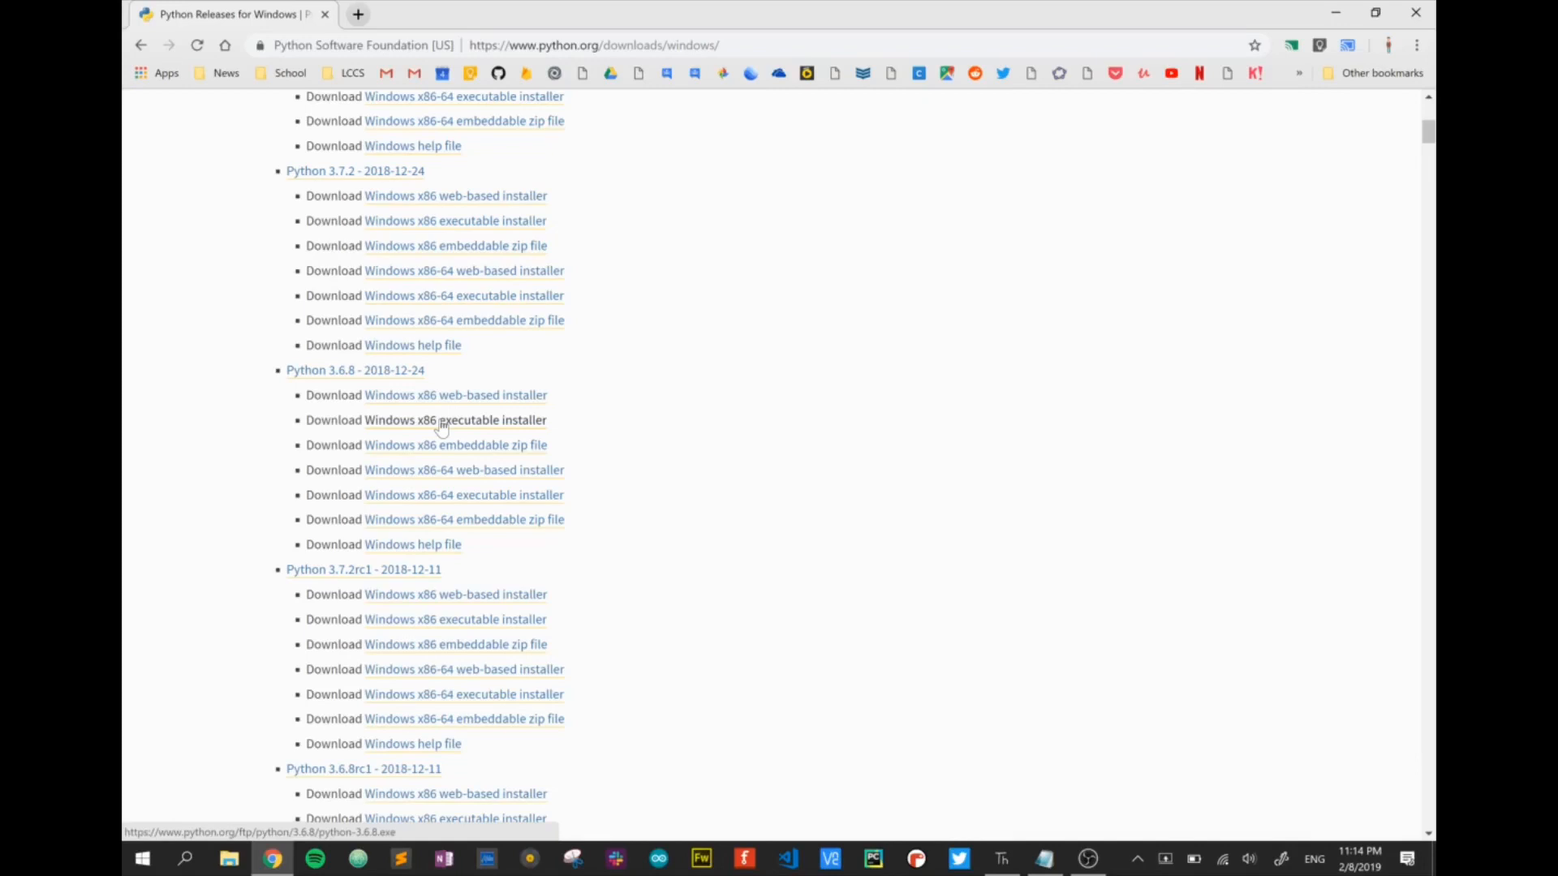
{"action": "mouse_move", "coordinate": [705, 535]}
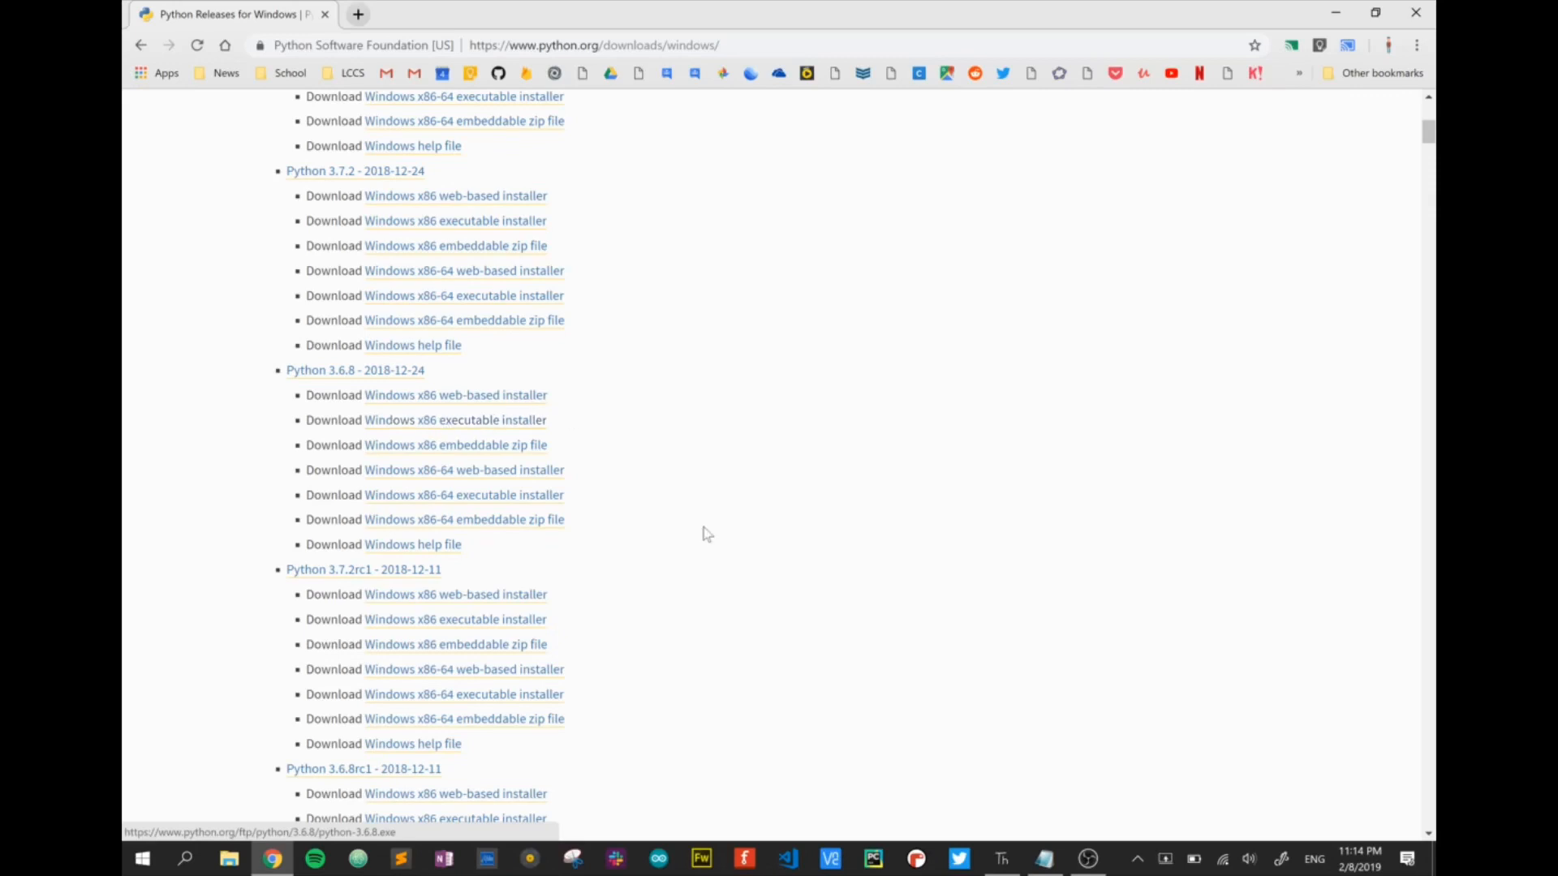
{"action": "left_click", "coordinate": [1001, 859]}
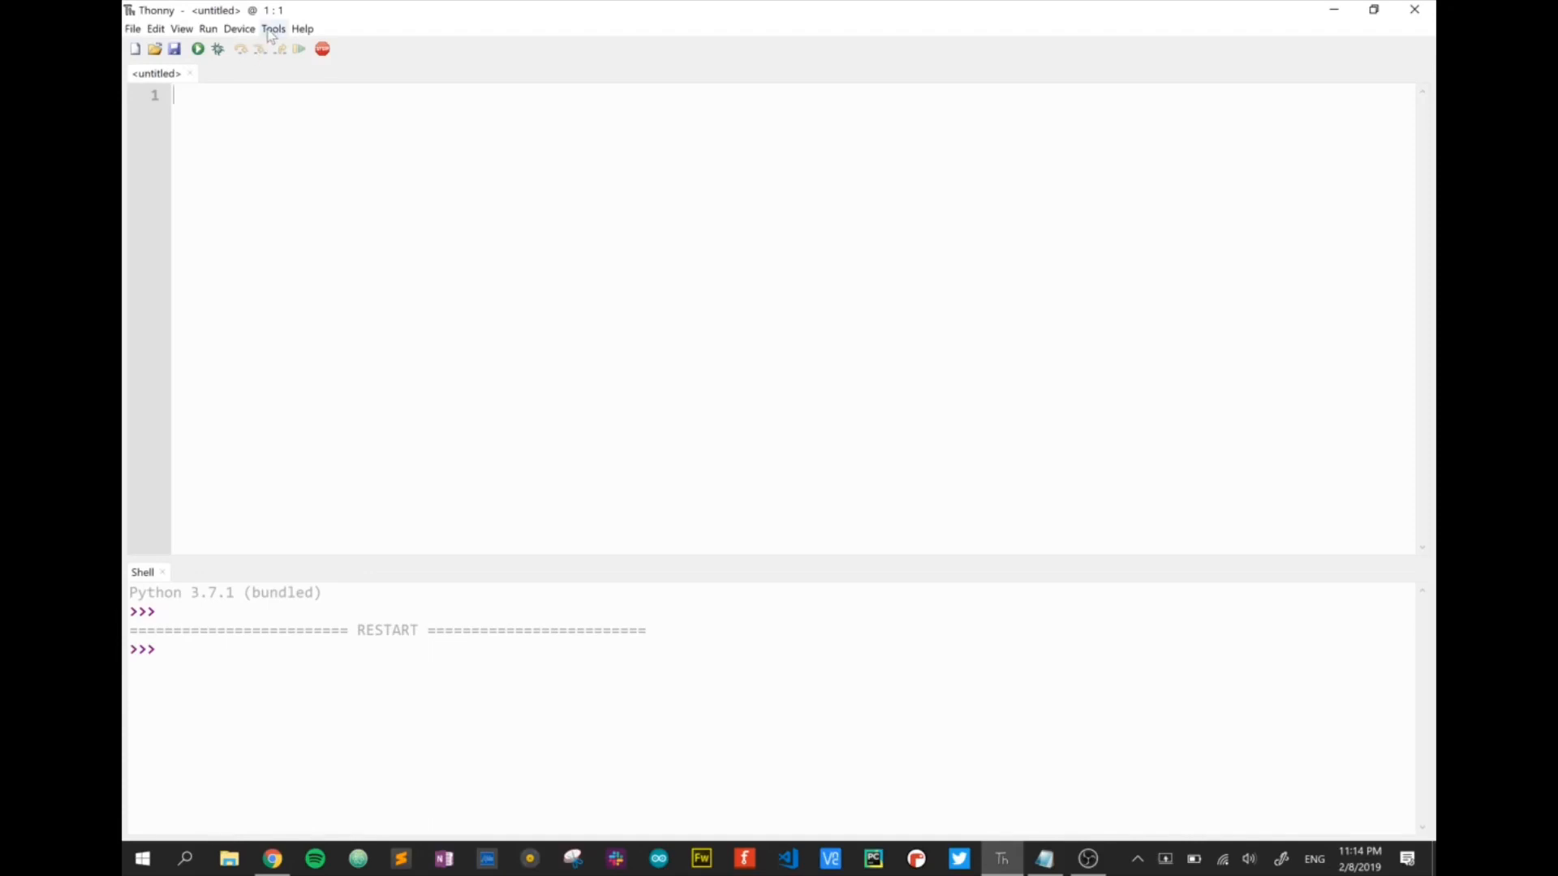
Step: In Thonny's Options, set the interpreter type to 'Alternative Python 3 interpreter'
{"action": "left_click", "coordinate": [274, 27]}
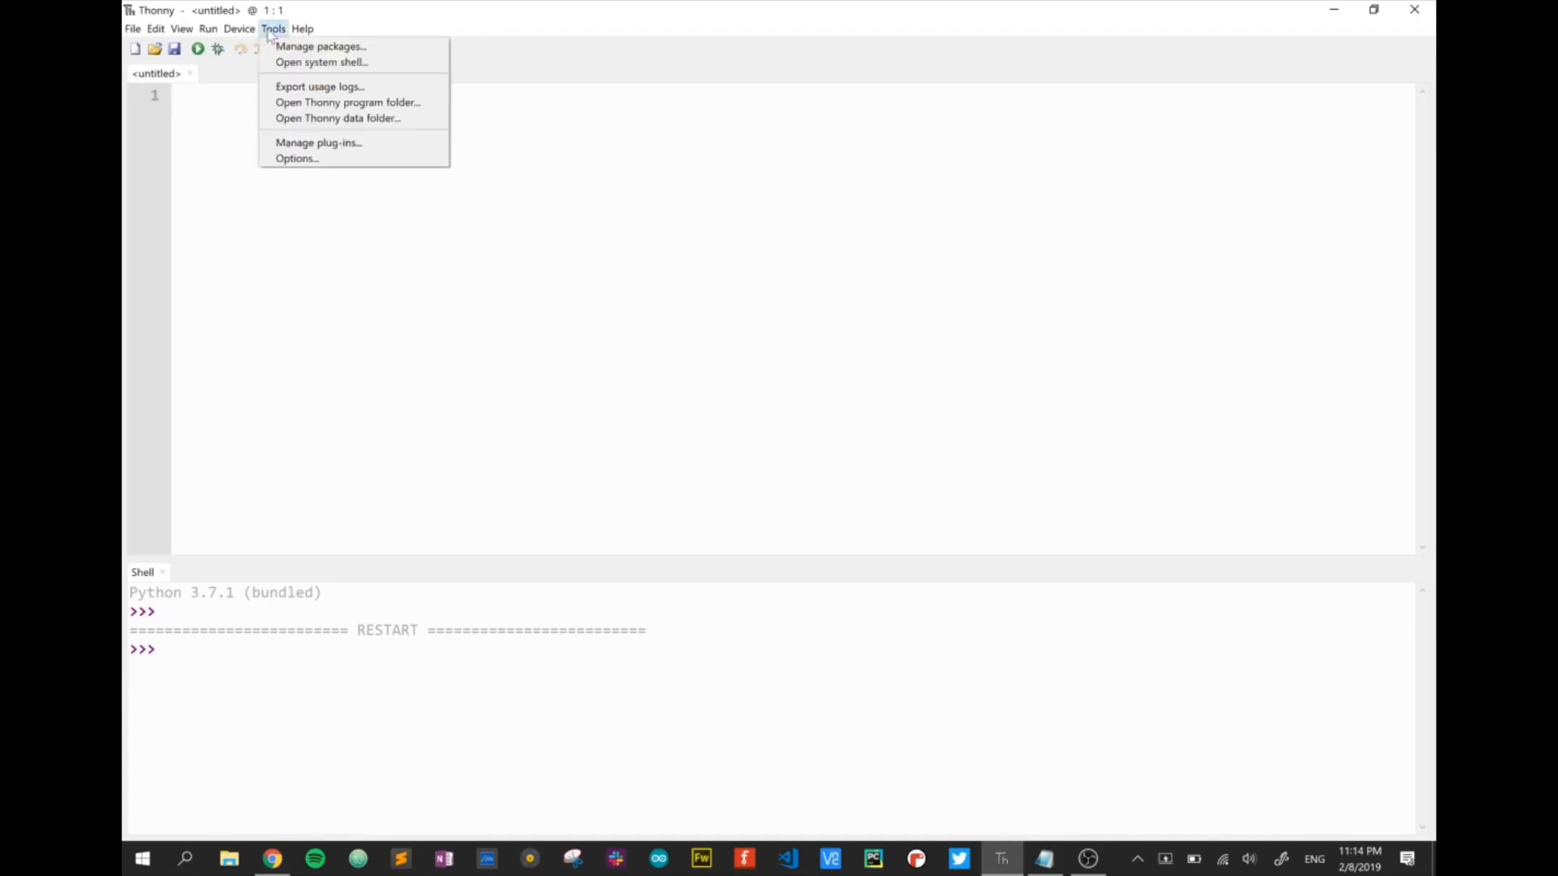
{"action": "left_click", "coordinate": [295, 159]}
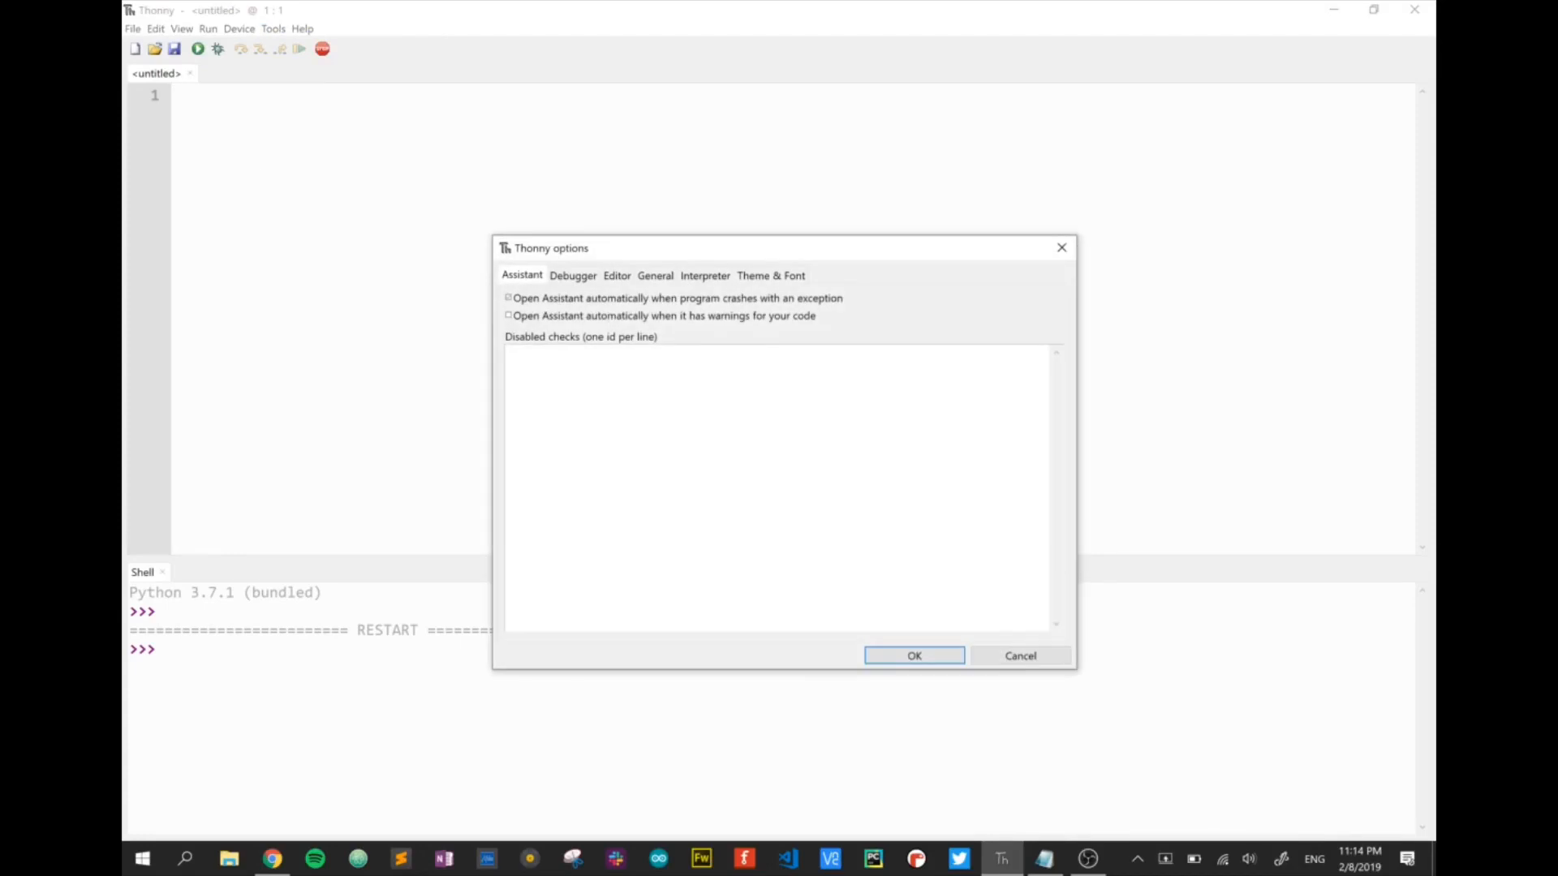
{"action": "left_click", "coordinate": [704, 275]}
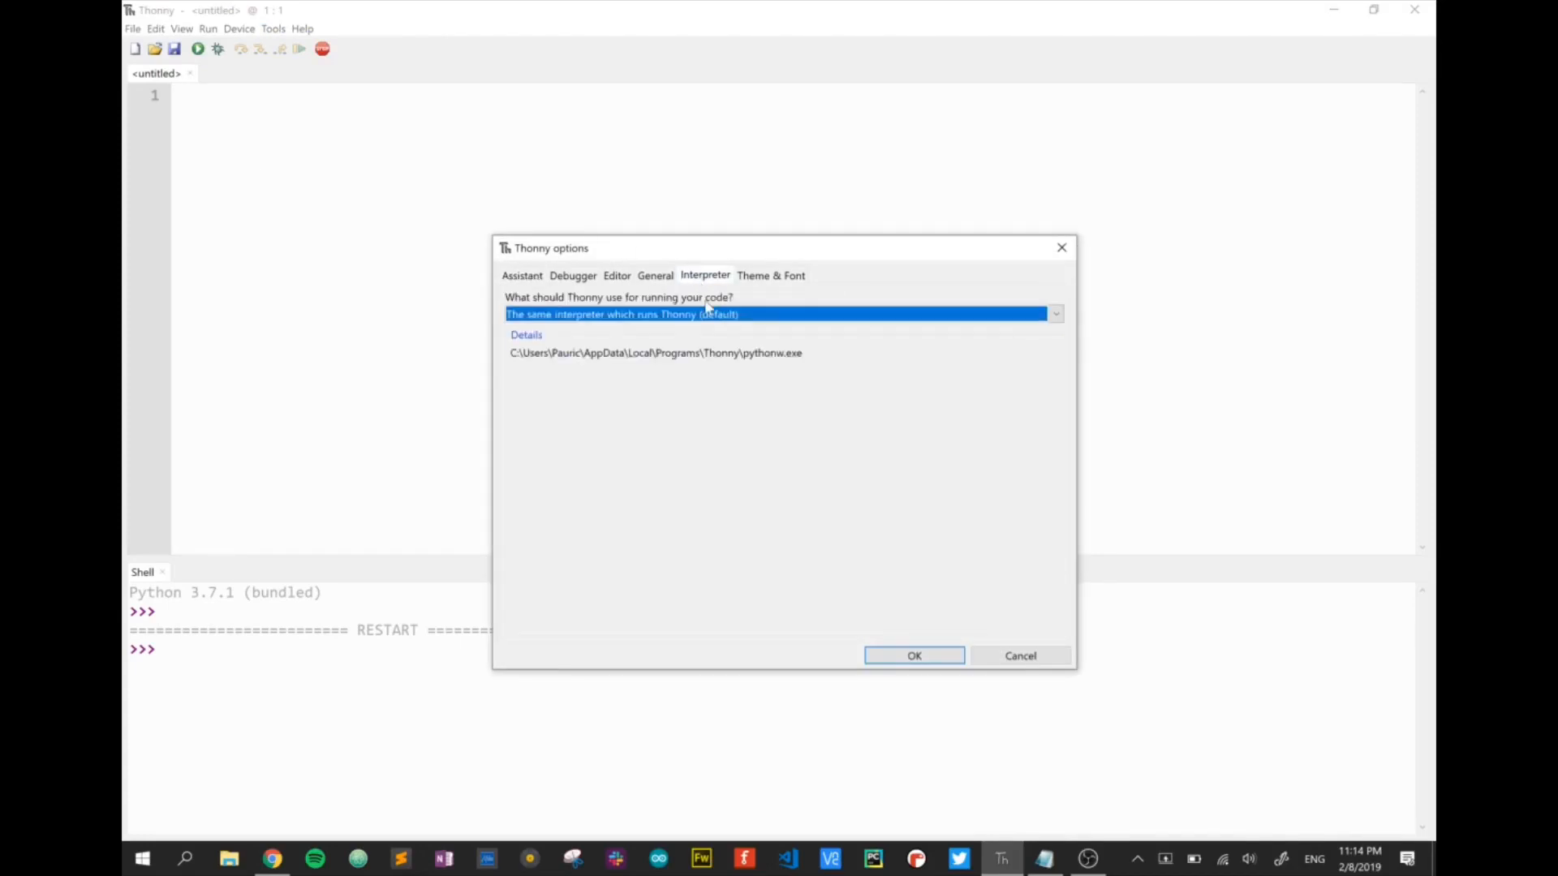
{"action": "left_click", "coordinate": [1054, 314]}
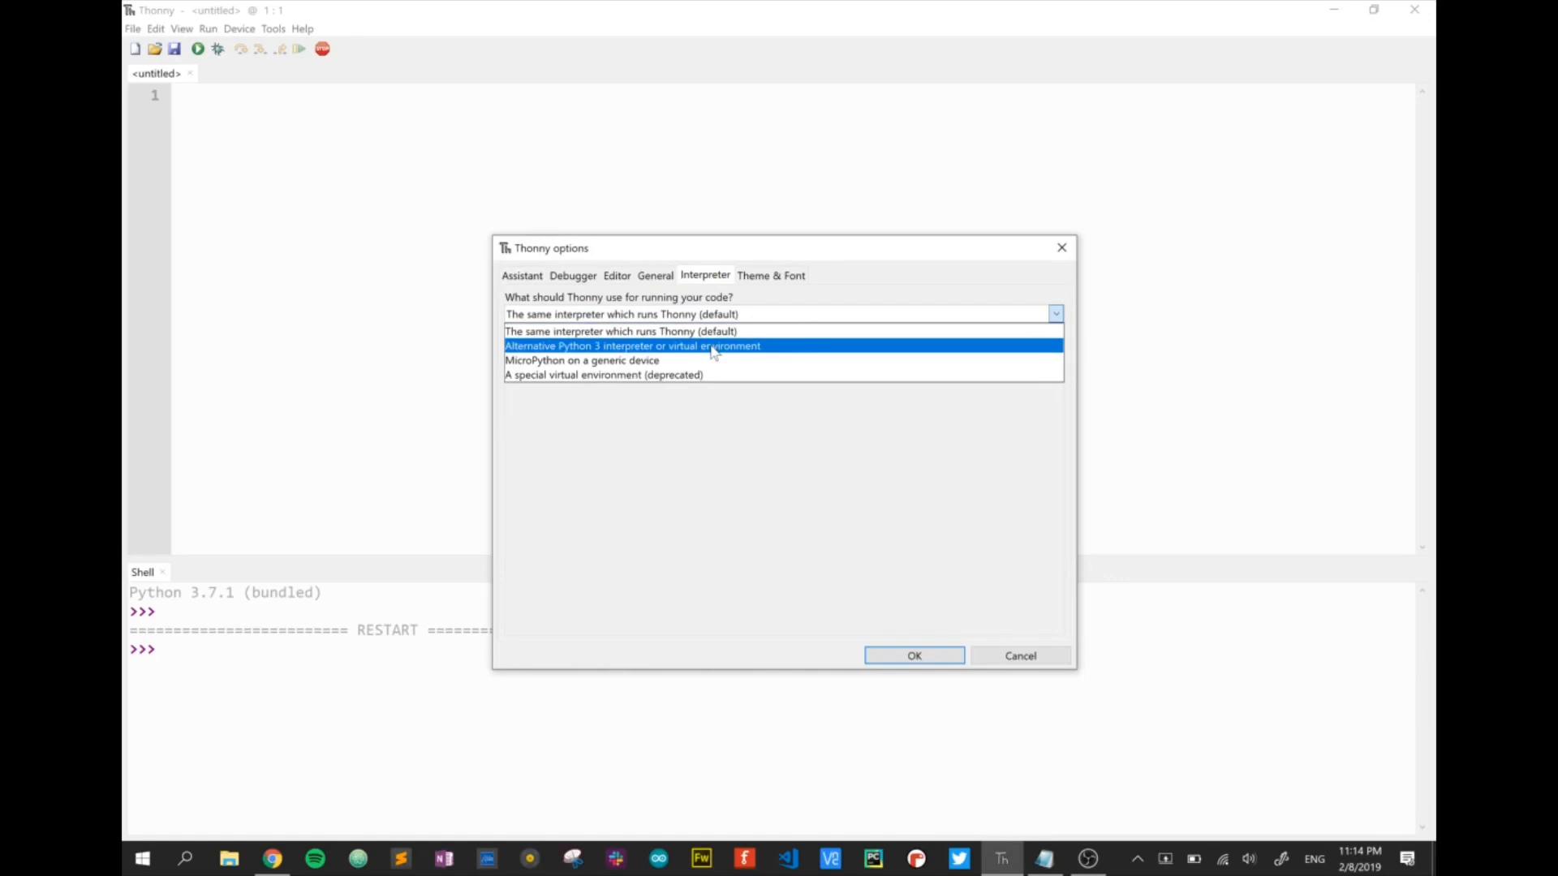
{"action": "left_click", "coordinate": [632, 346]}
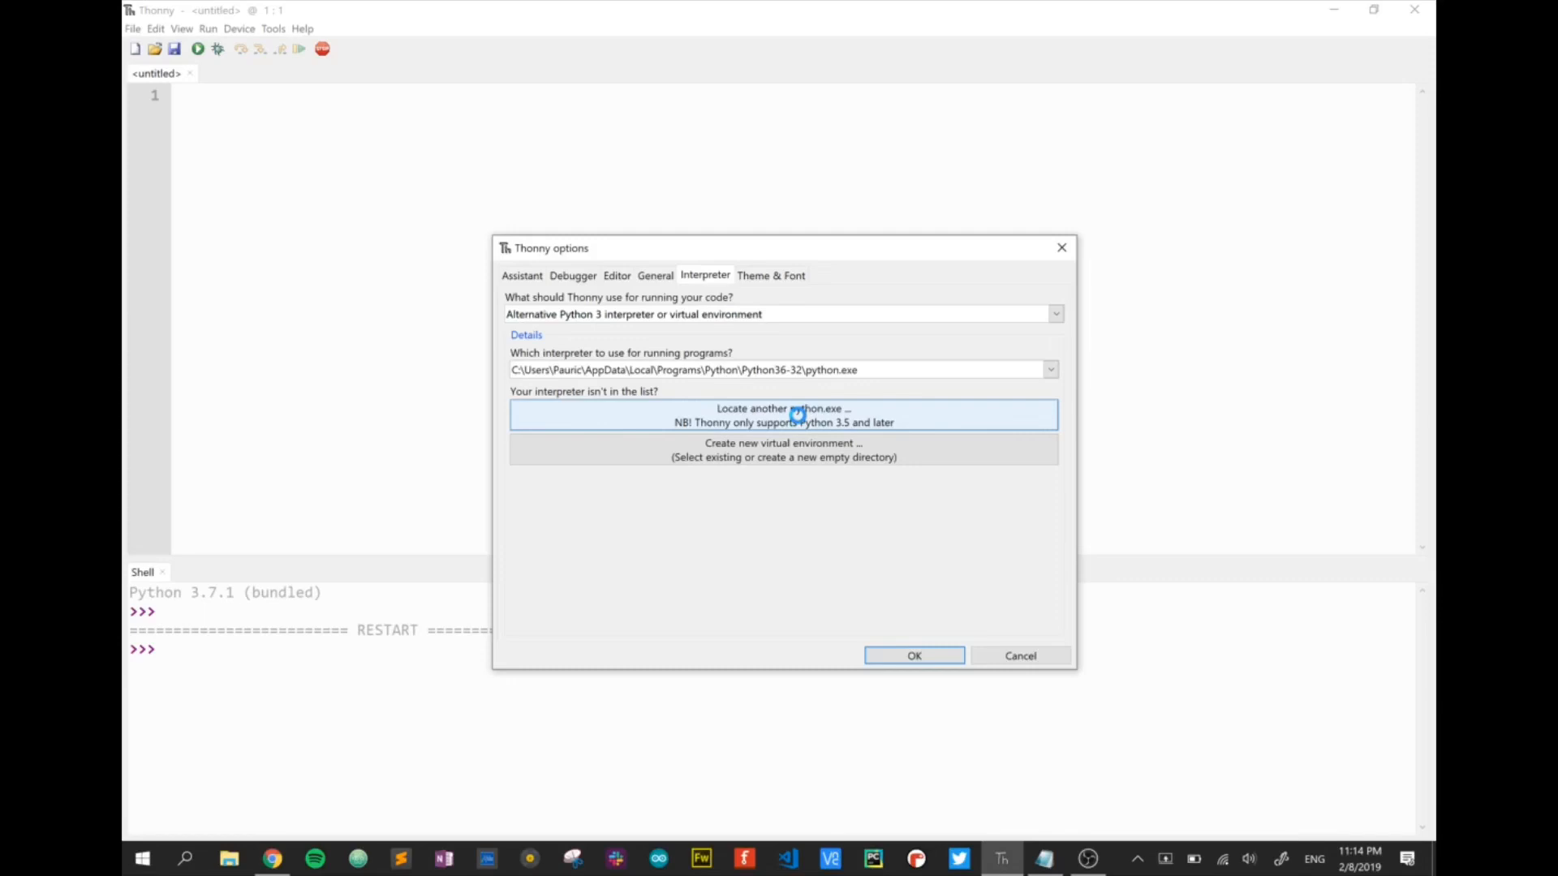
Step: Locate C:/Program Files (x86)/Python36/python.exe as the interpreter and apply it
{"action": "left_click", "coordinate": [783, 409]}
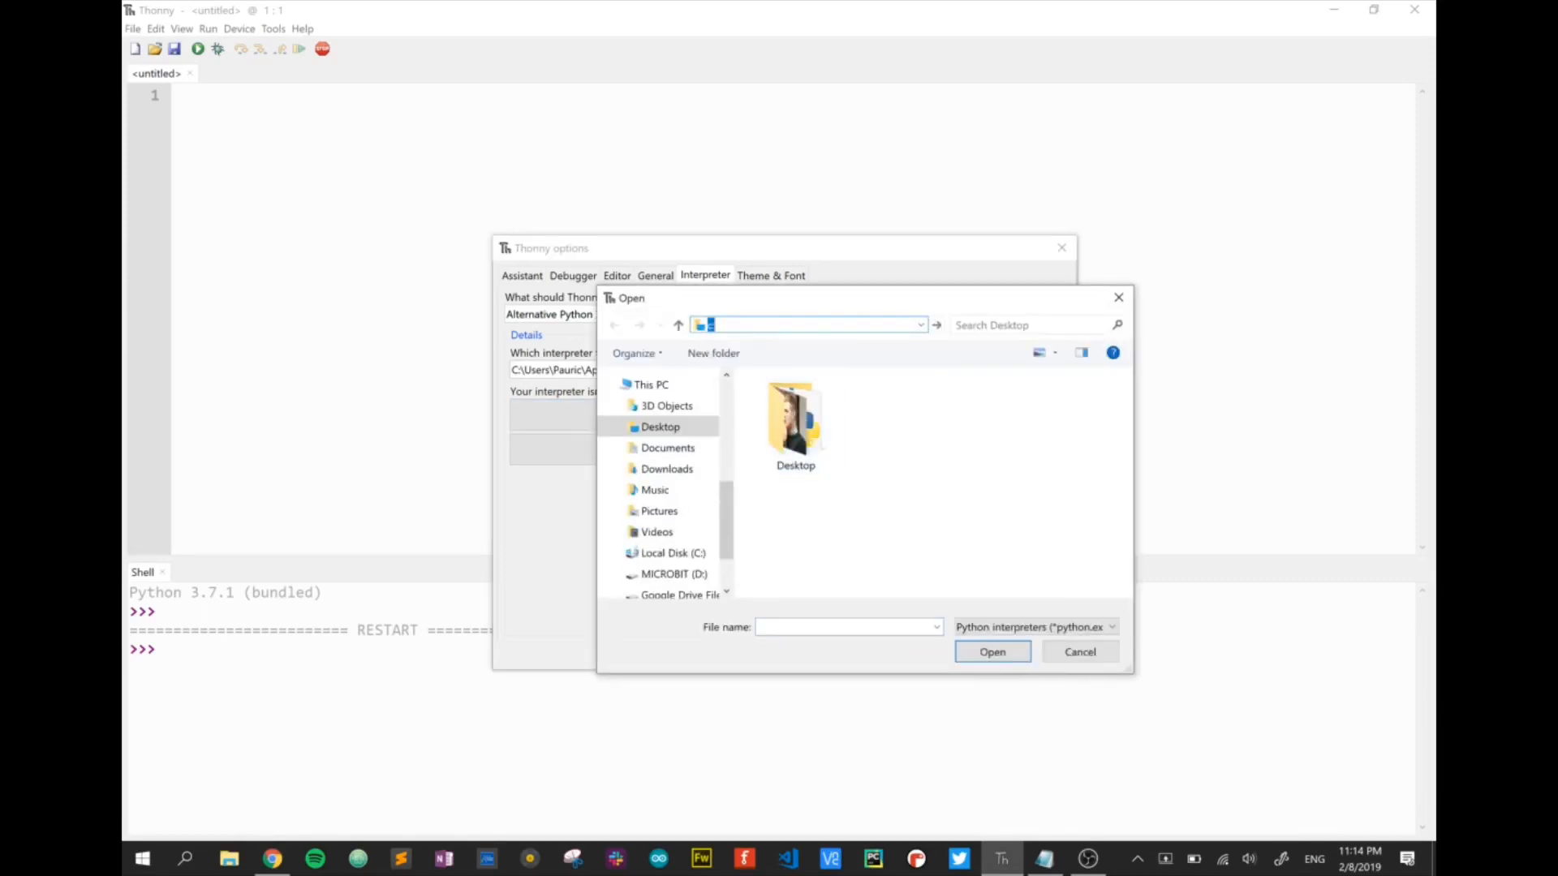
{"action": "left_click", "coordinate": [673, 552]}
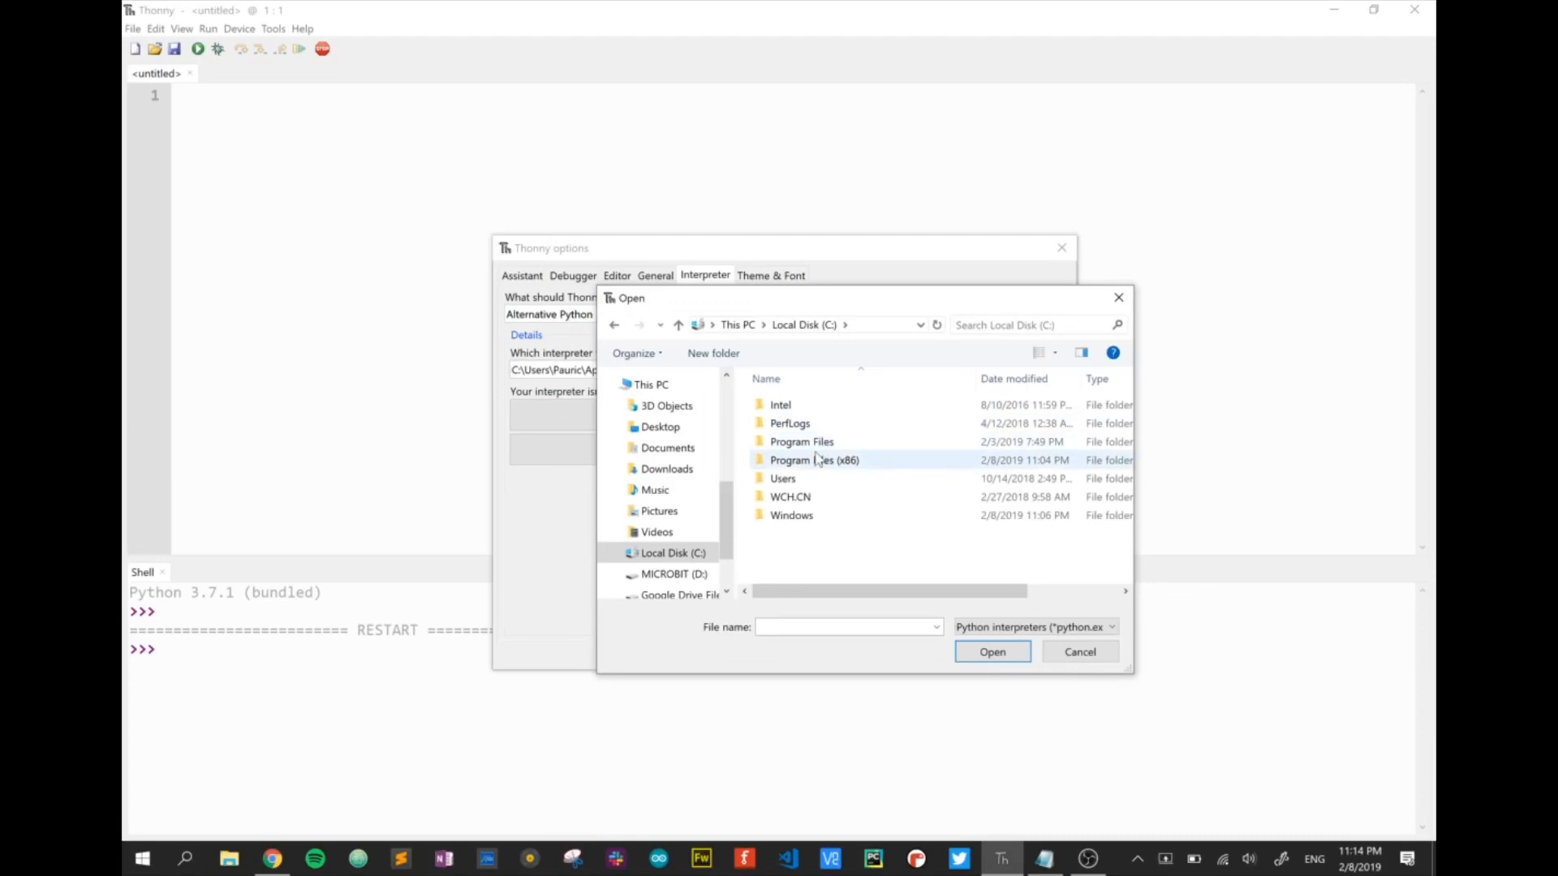
{"action": "double_click", "coordinate": [814, 460]}
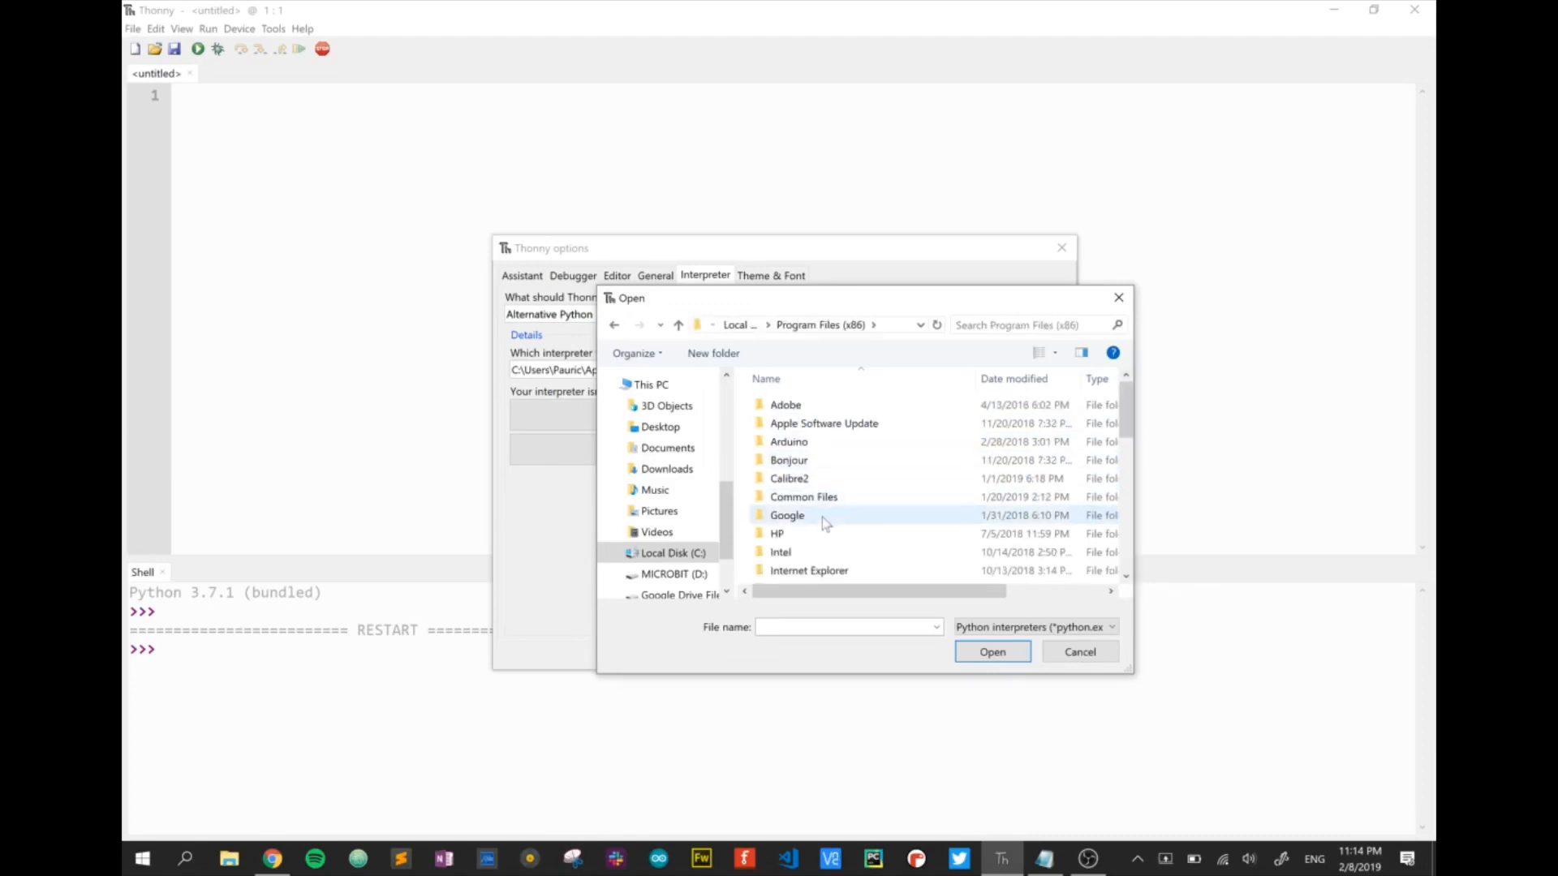
{"action": "scroll", "scroll_direction": "down", "scroll_amount": 3}
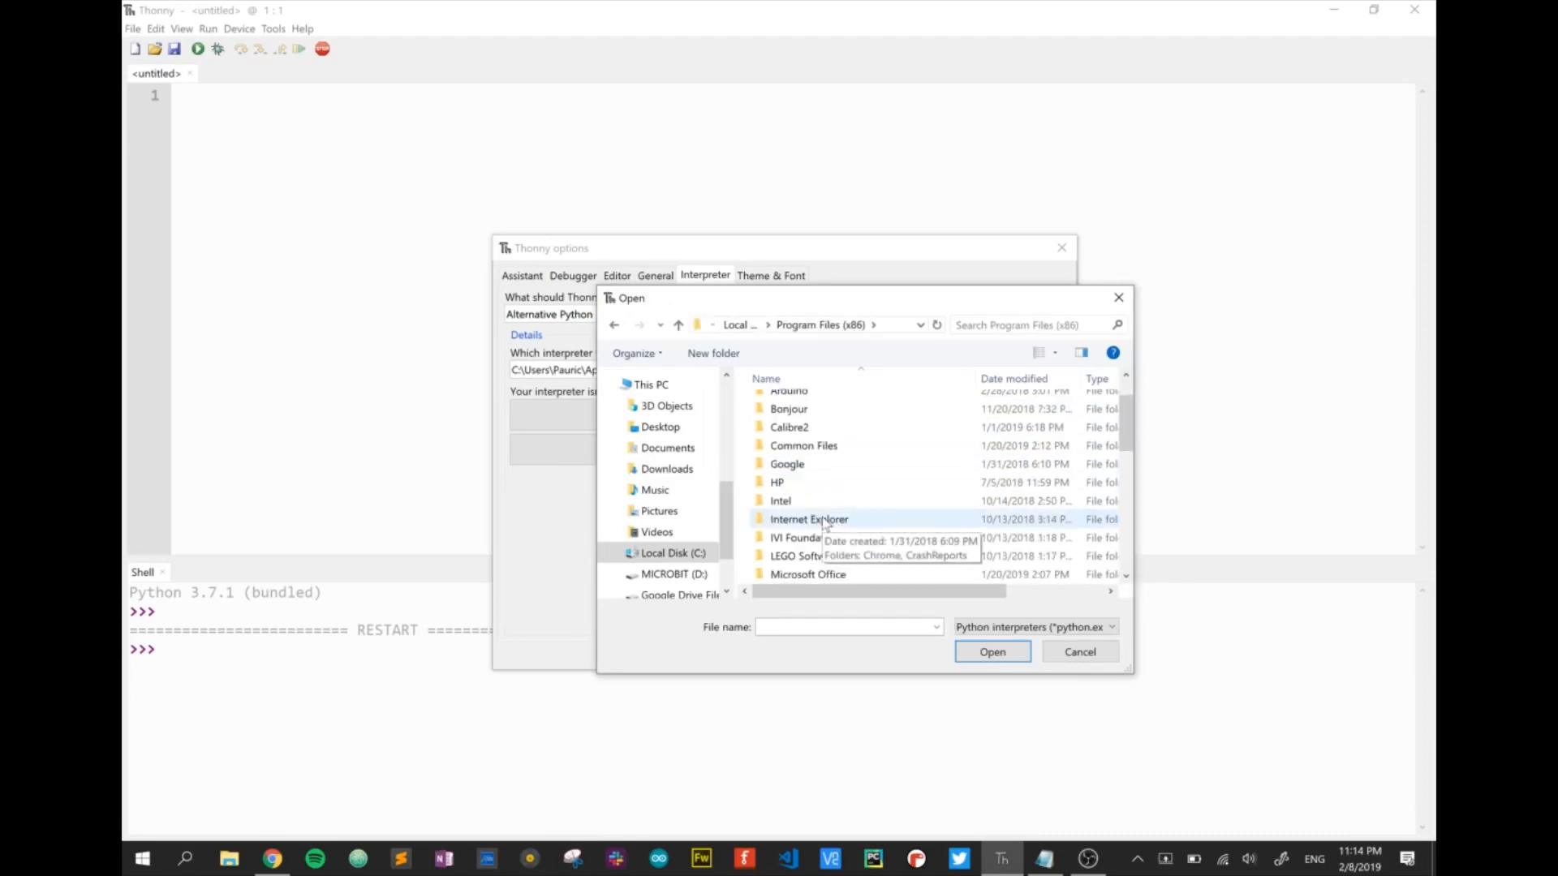
{"action": "scroll", "scroll_direction": "down", "scroll_amount": 3}
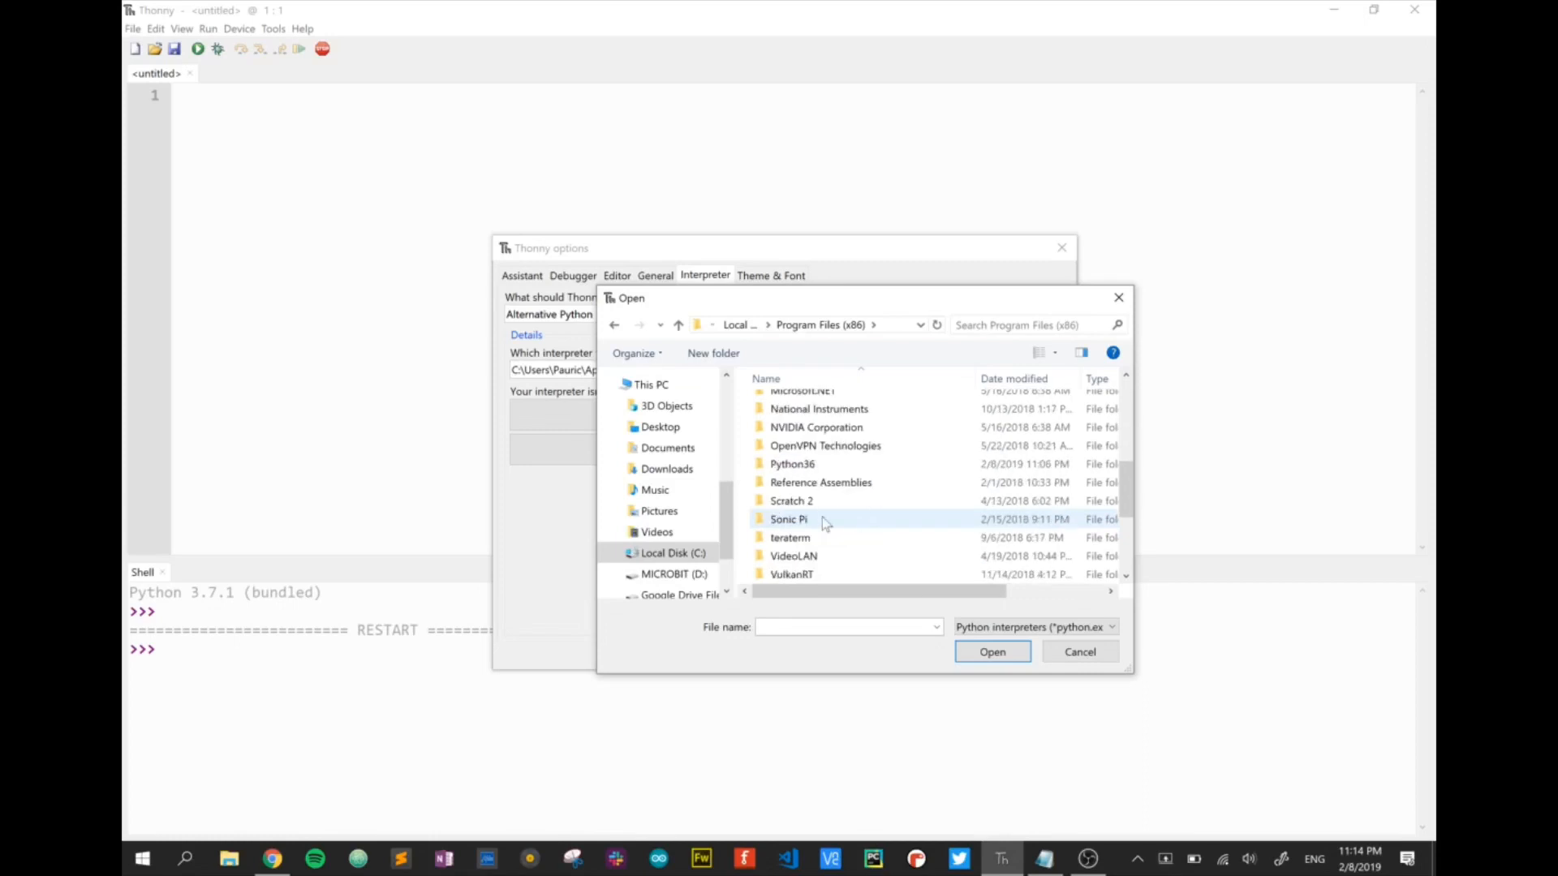
{"action": "double_click", "coordinate": [792, 464]}
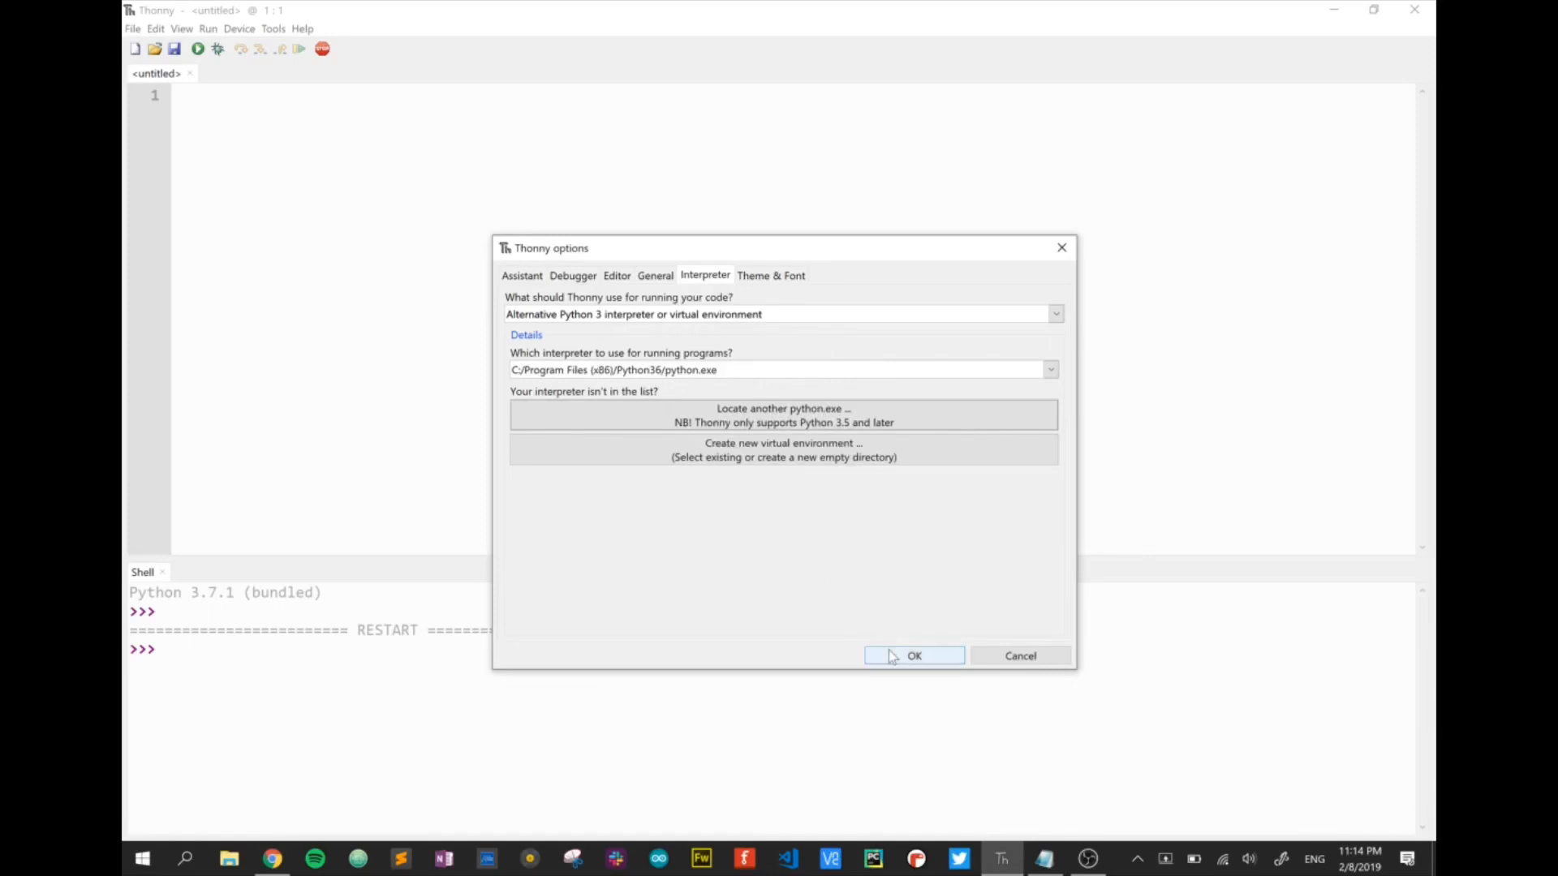
{"action": "left_click", "coordinate": [912, 656]}
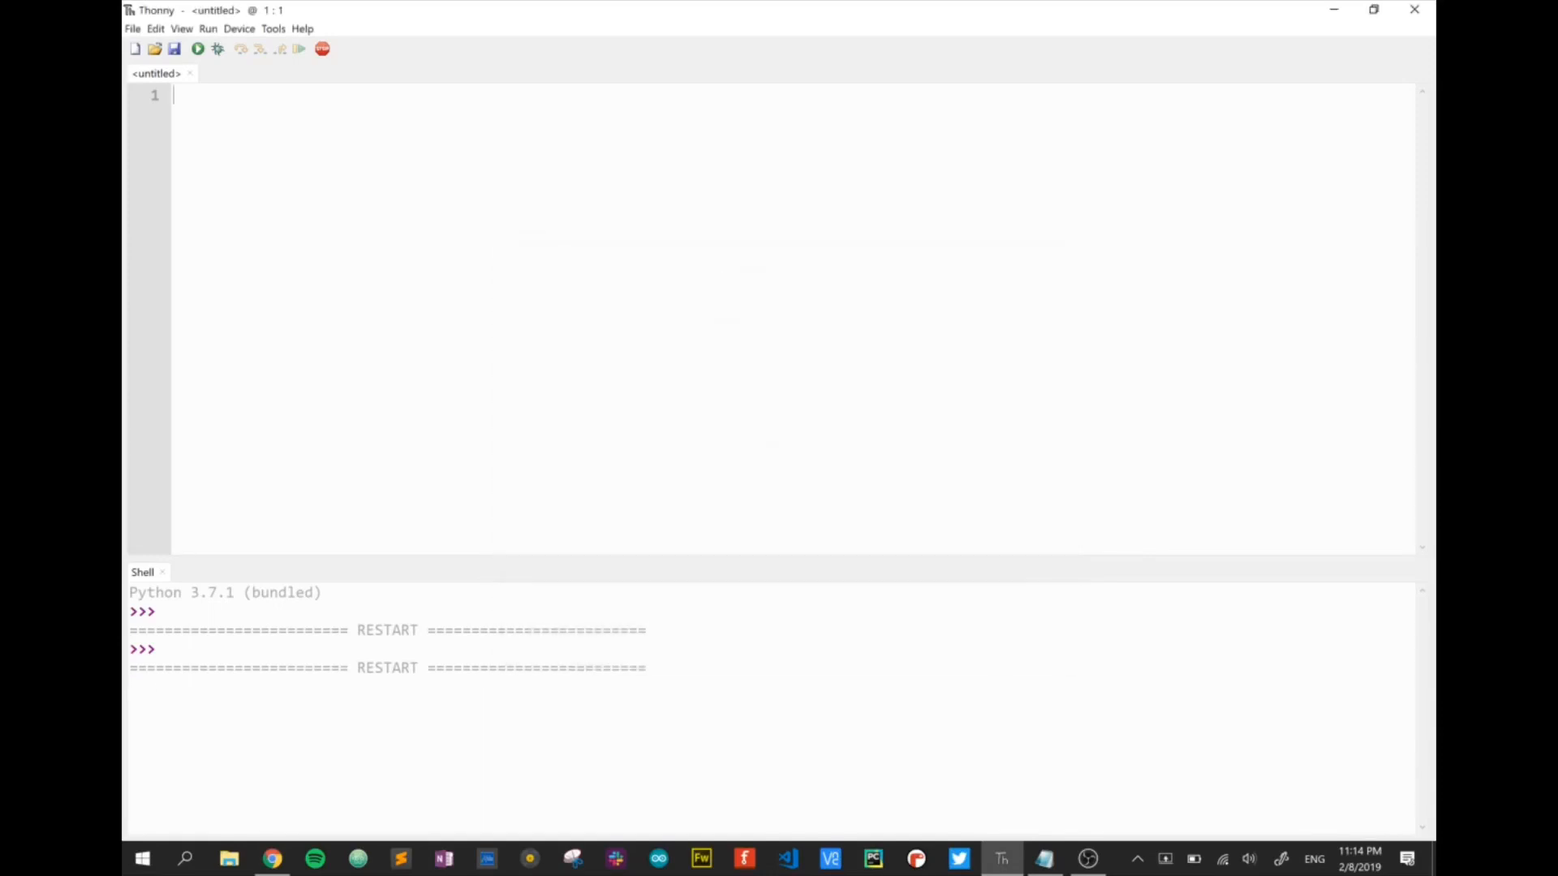
{"action": "mouse_move", "coordinate": [384, 581]}
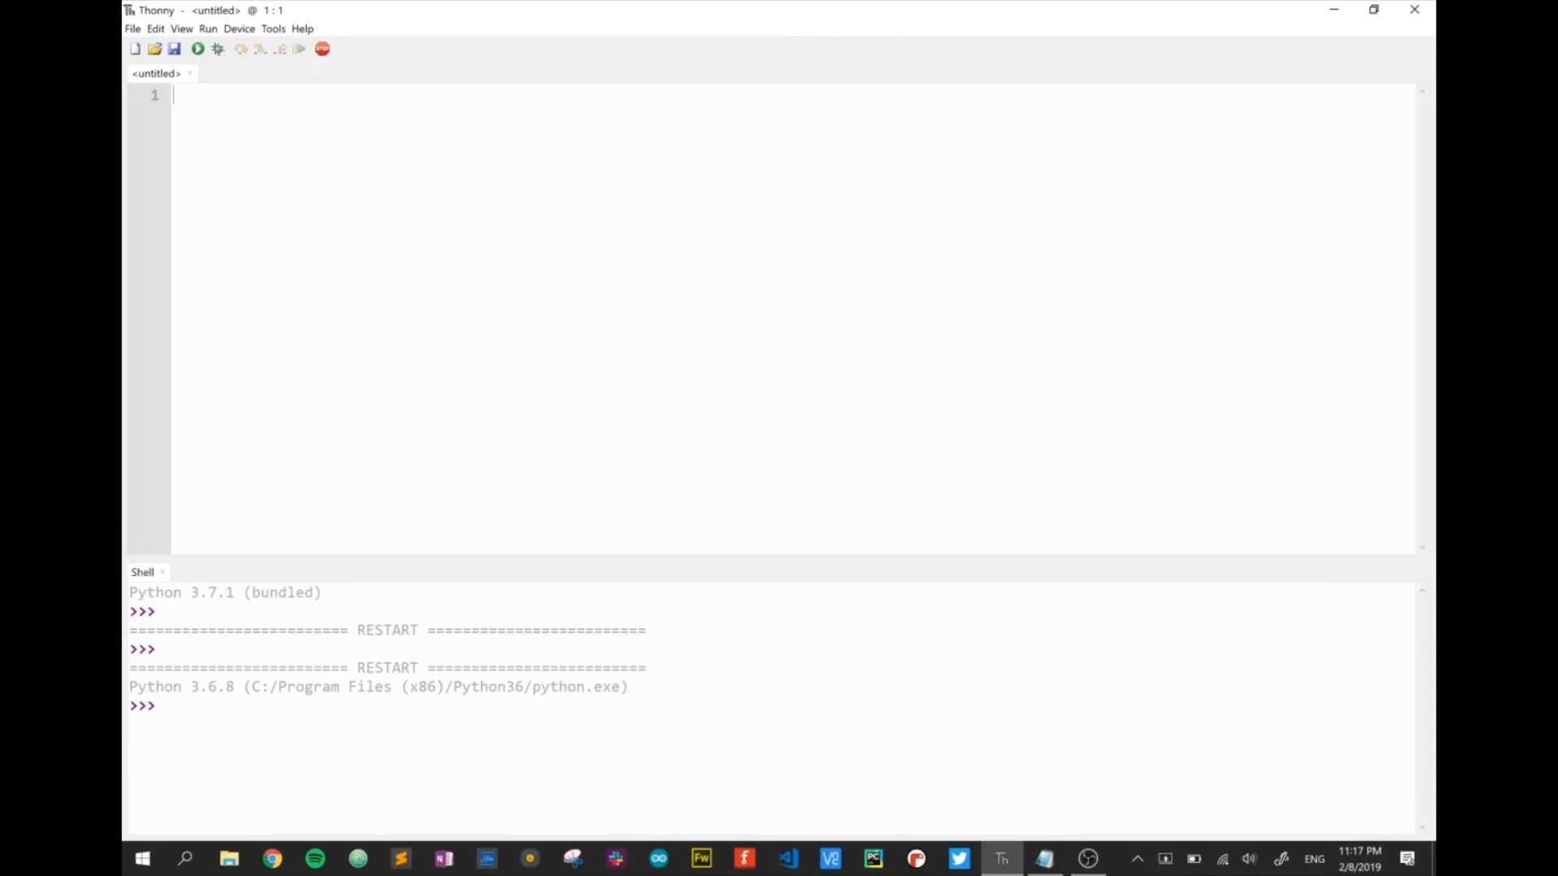
Step: Install python-firebase from PyPI via Manage packages, then enter 'pyserial' as the next search
{"action": "left_click", "coordinate": [274, 28]}
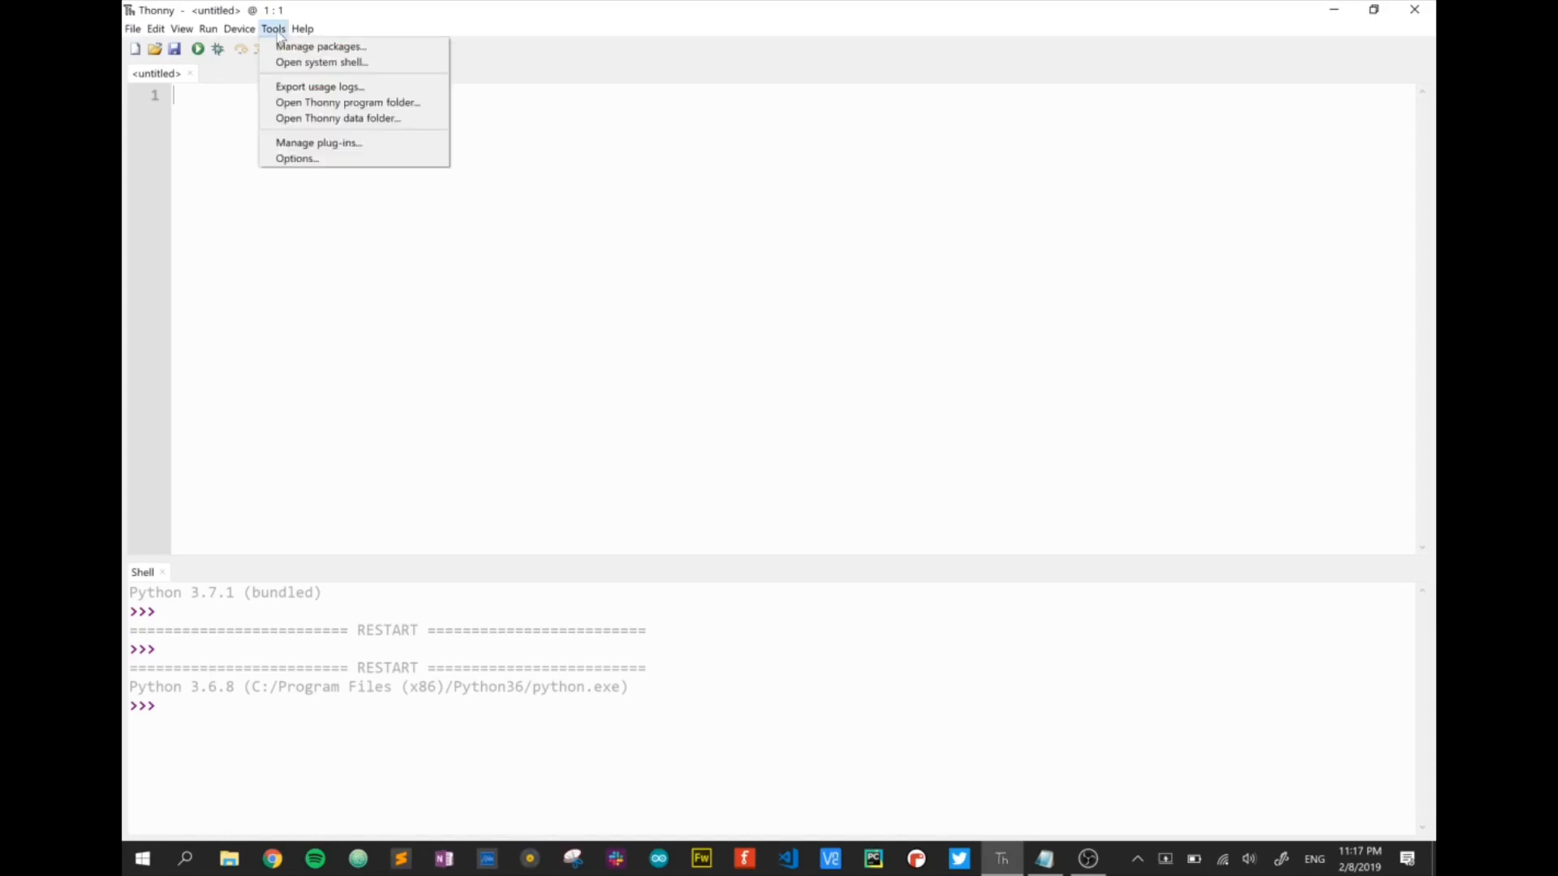
{"action": "mouse_move", "coordinate": [319, 46]}
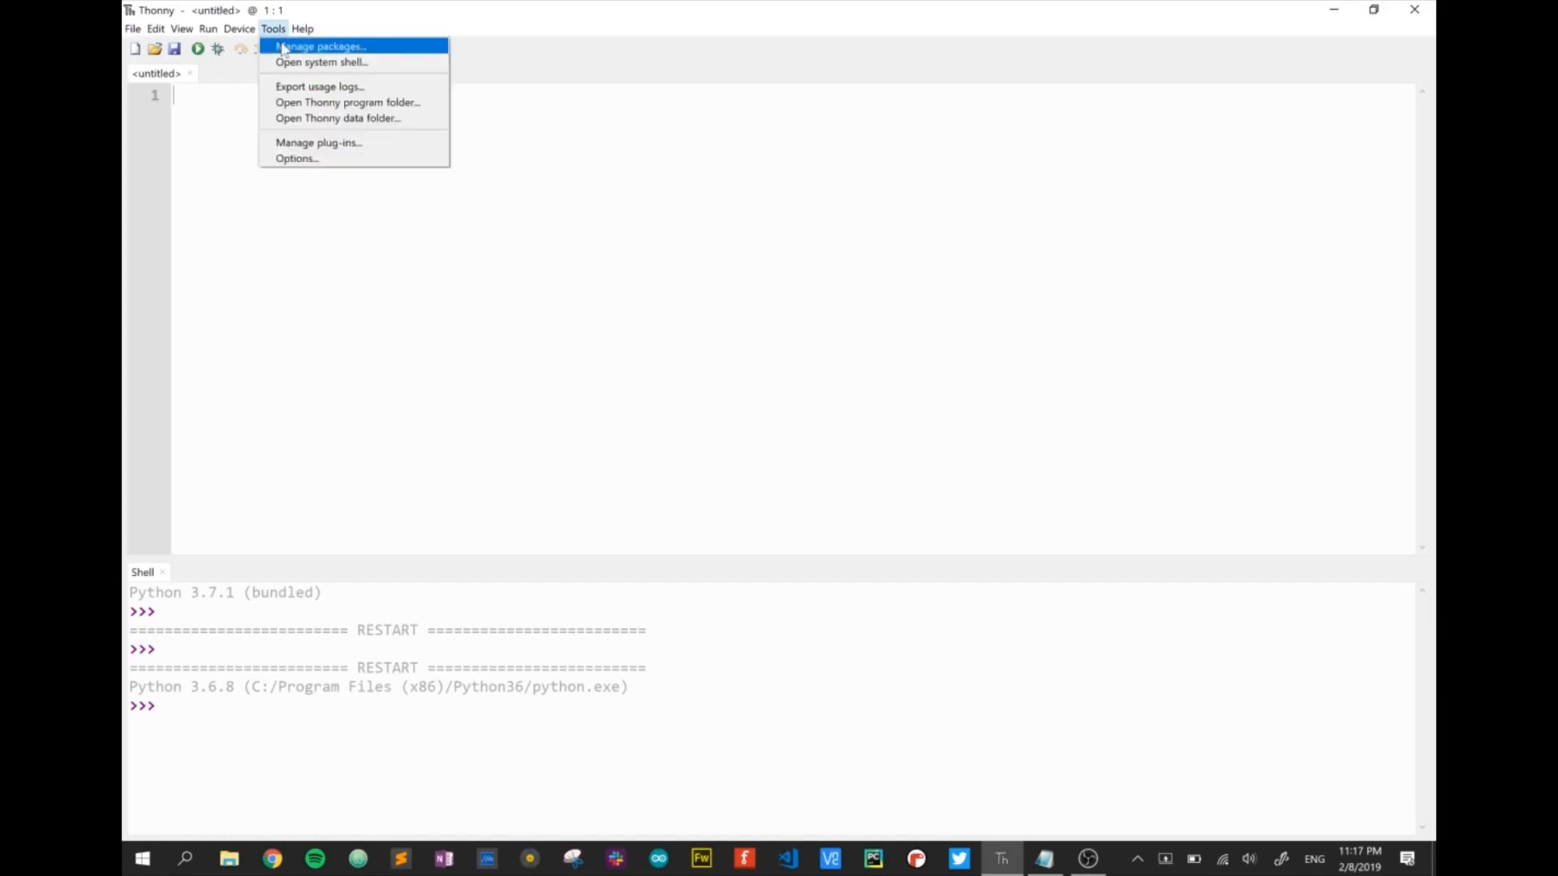
{"action": "left_click", "coordinate": [323, 46]}
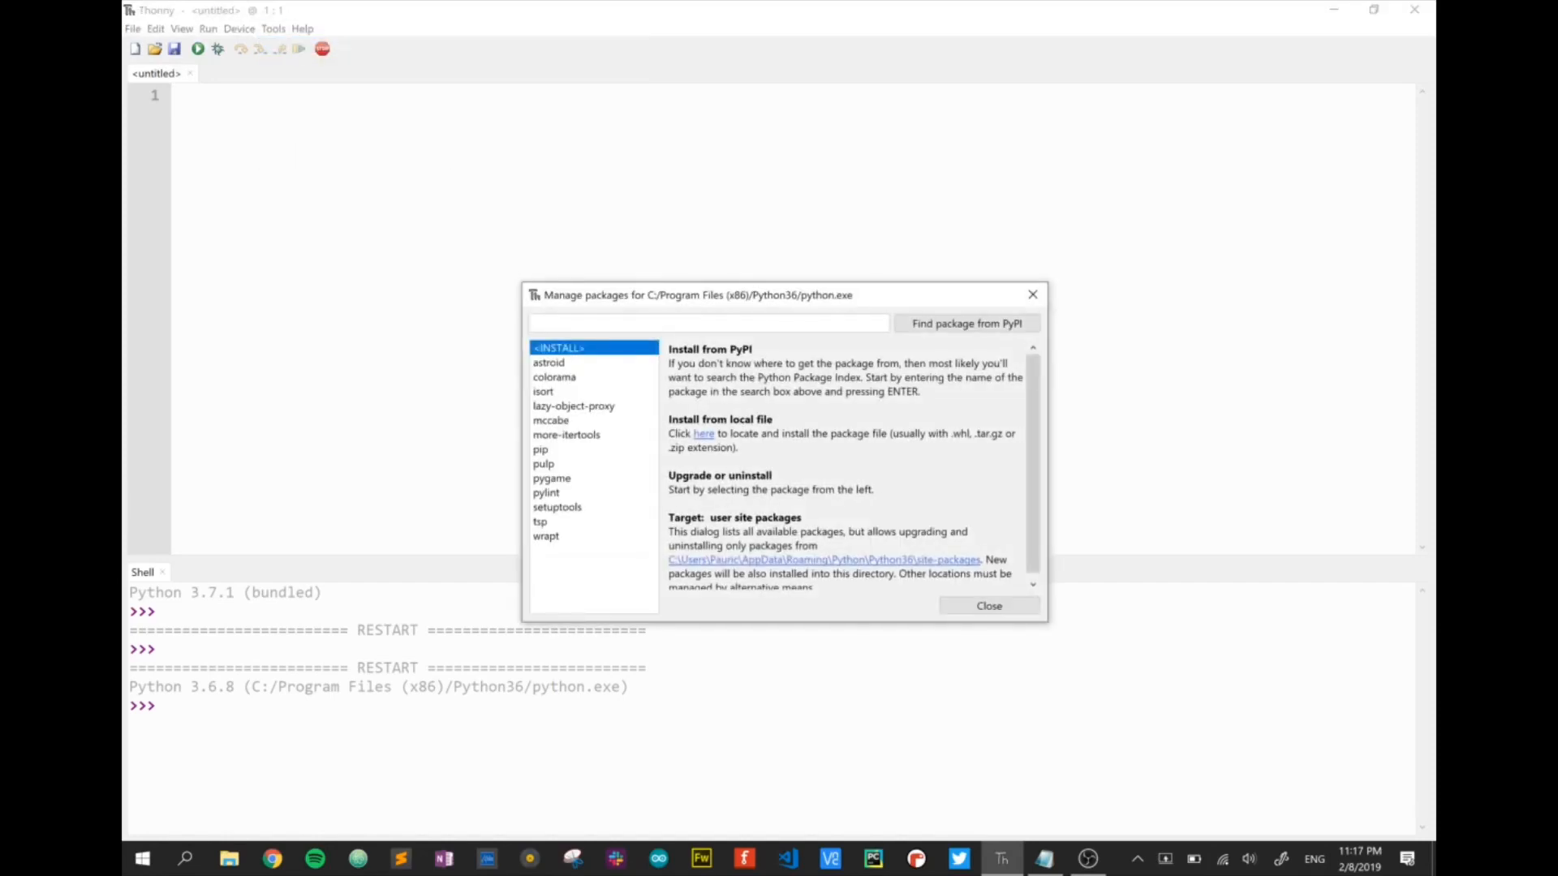
{"action": "type", "text": "python-fireb"}
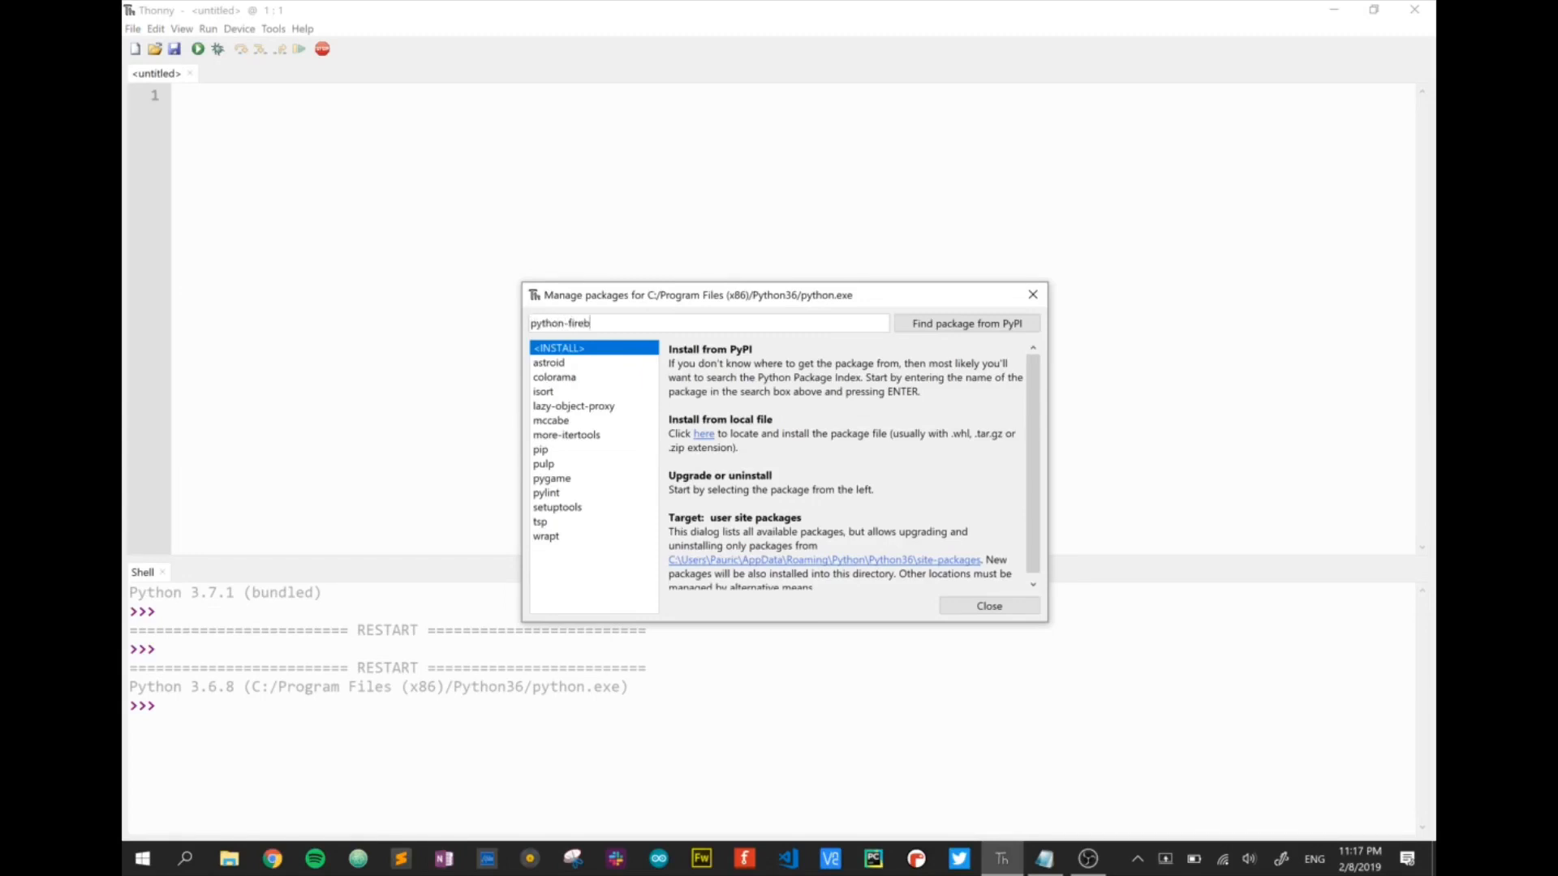
{"action": "left_click", "coordinate": [966, 323]}
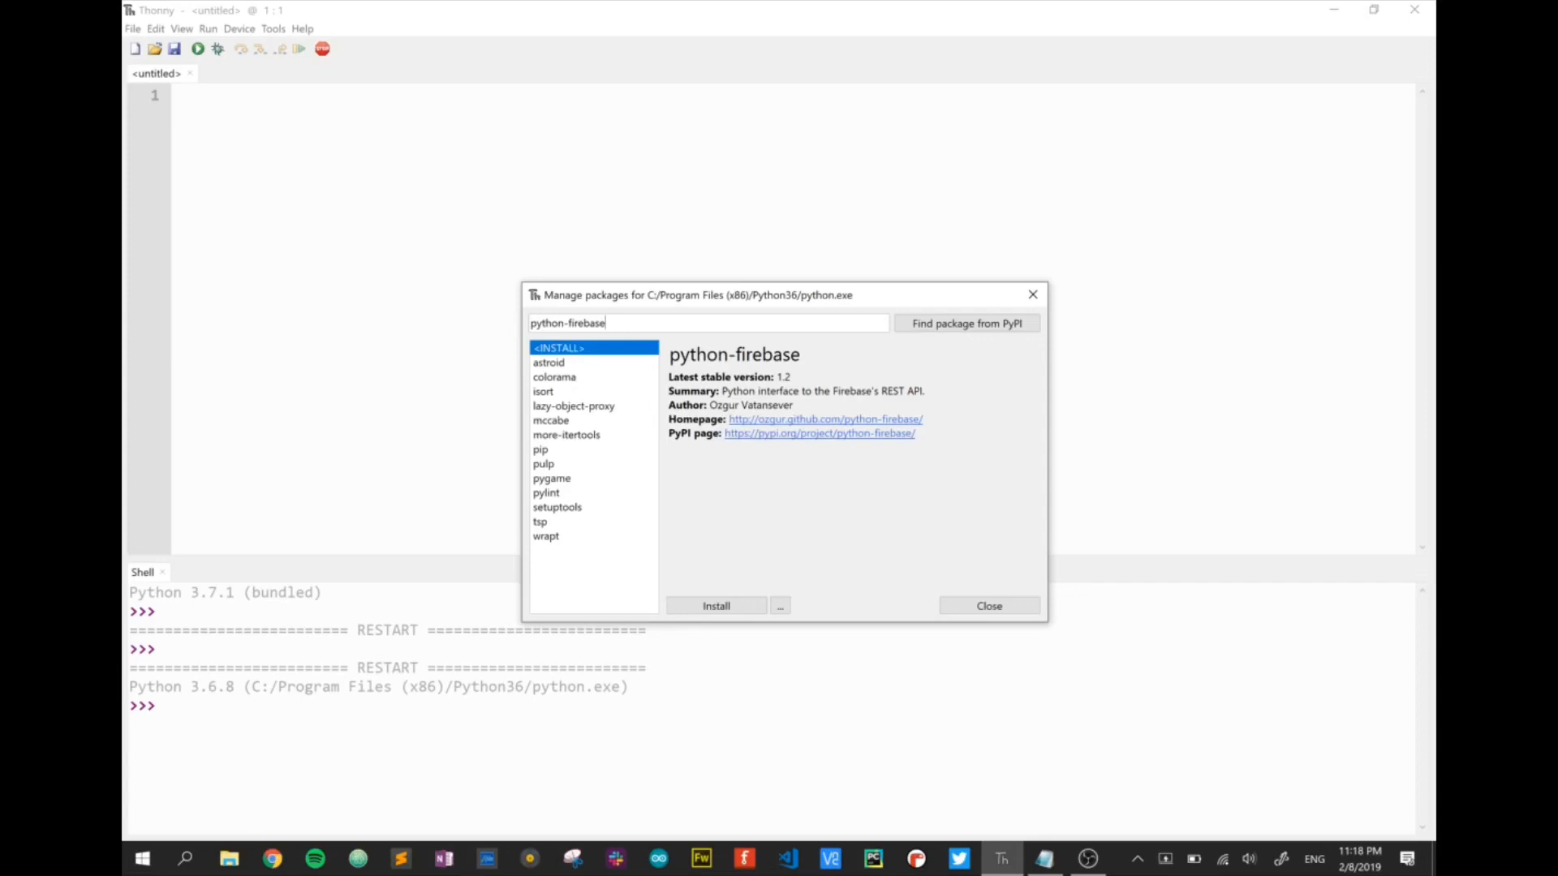
{"action": "left_click", "coordinate": [716, 606]}
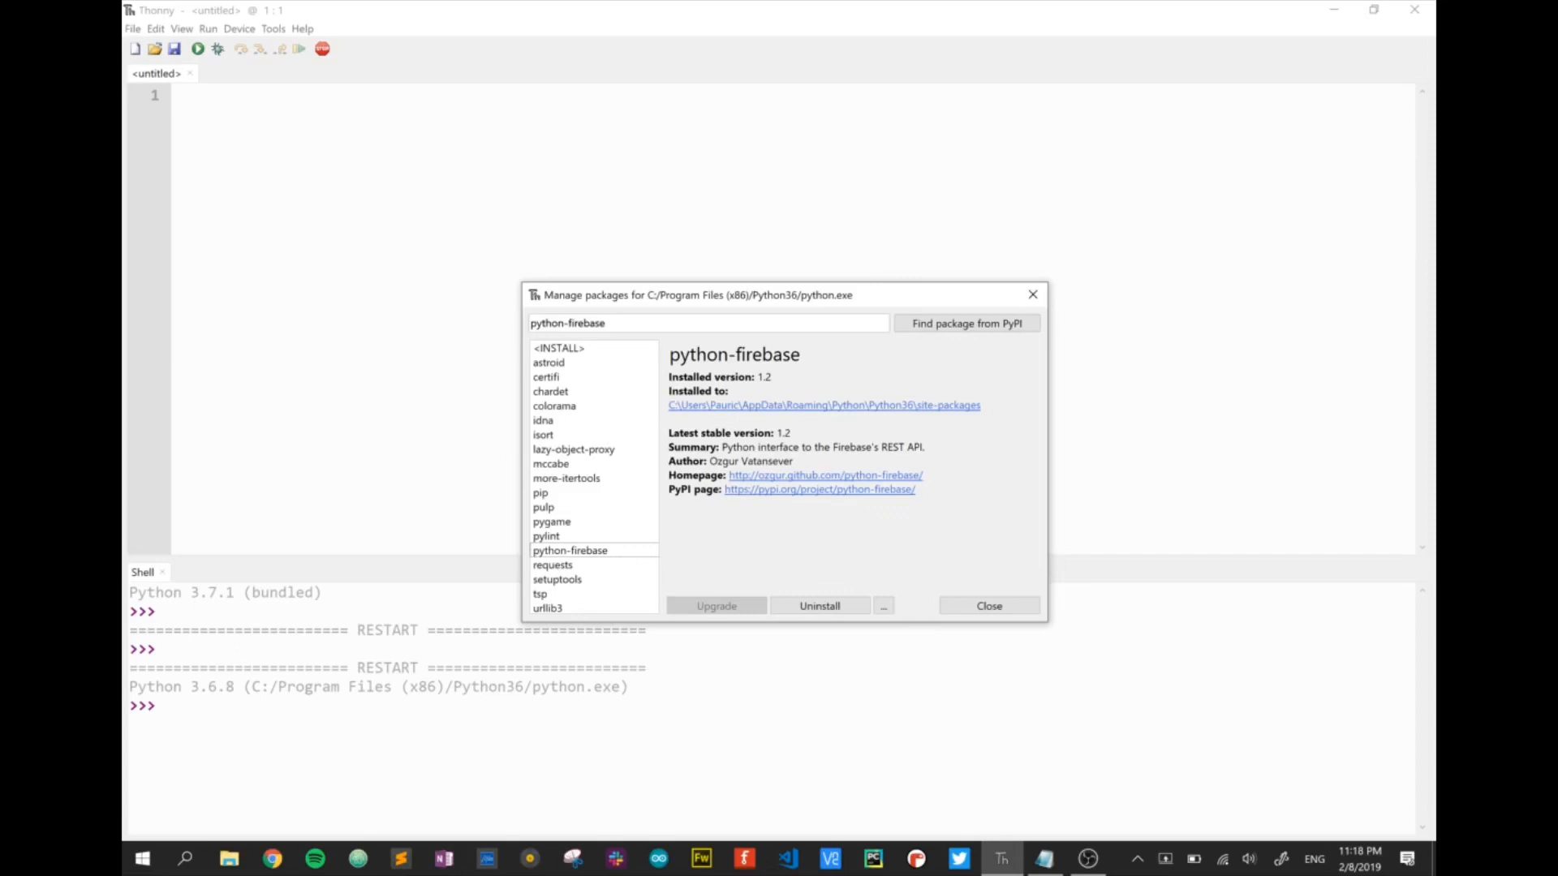
{"action": "type", "text": "pyse"}
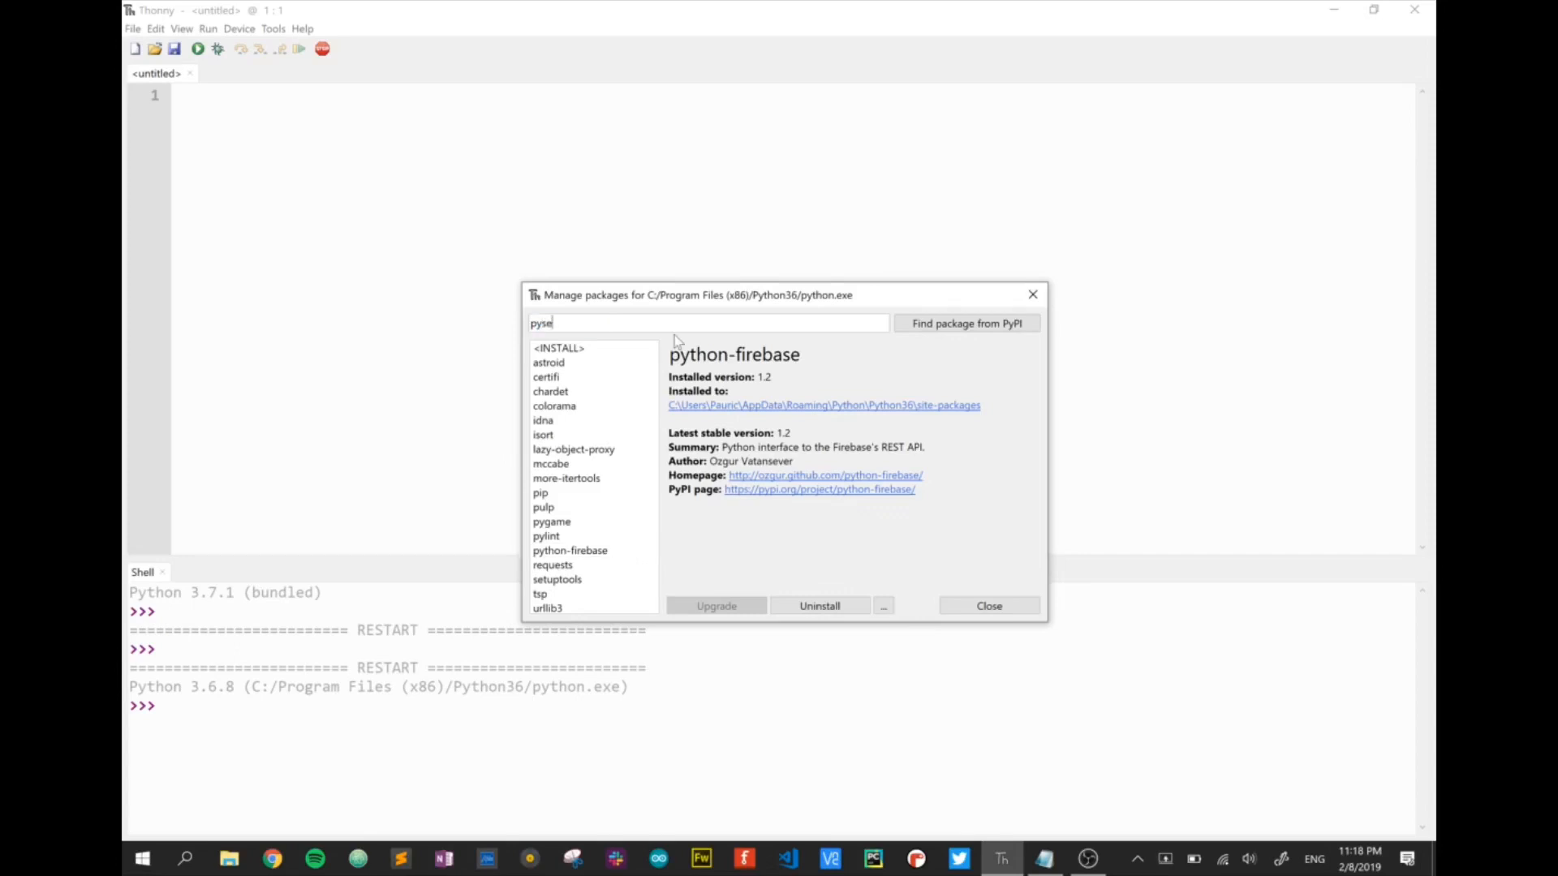
{"action": "type", "text": "rial"}
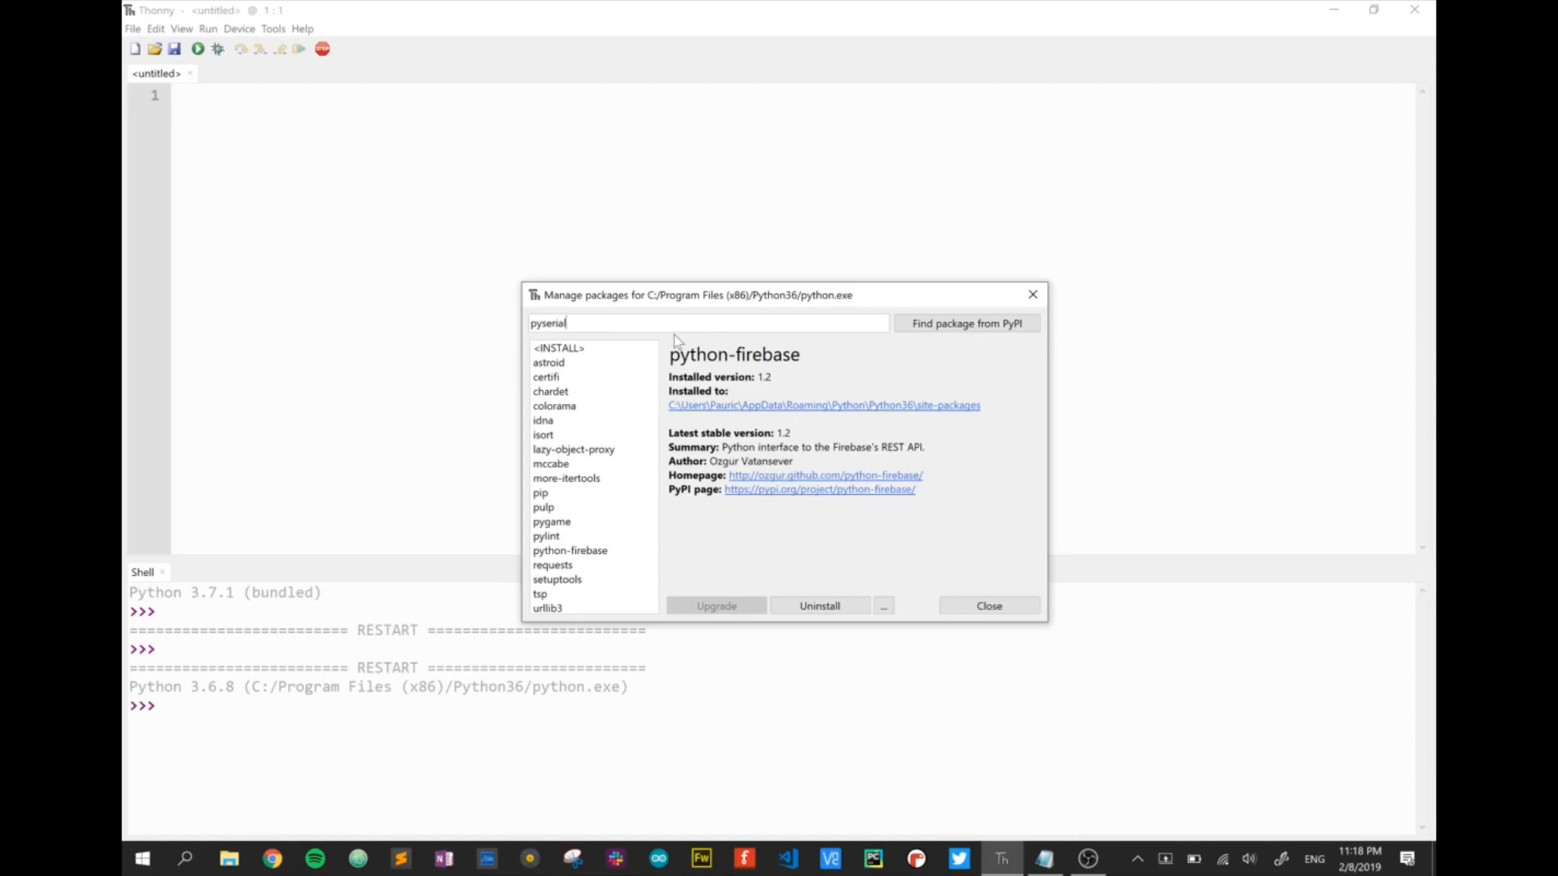